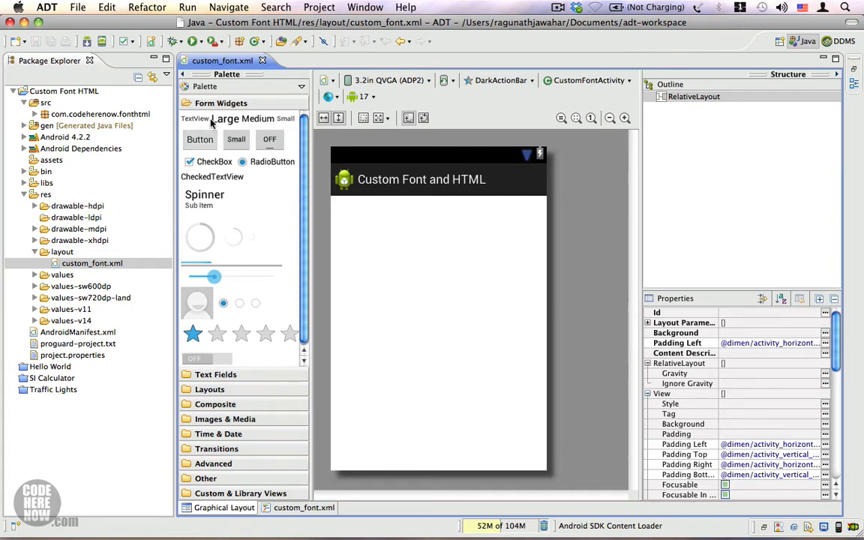
# Step: Drop a Large Text view at the exact center of the custom_font layout and select it
pyautogui.moveTo(195, 119); pyautogui.dragTo(439, 334)
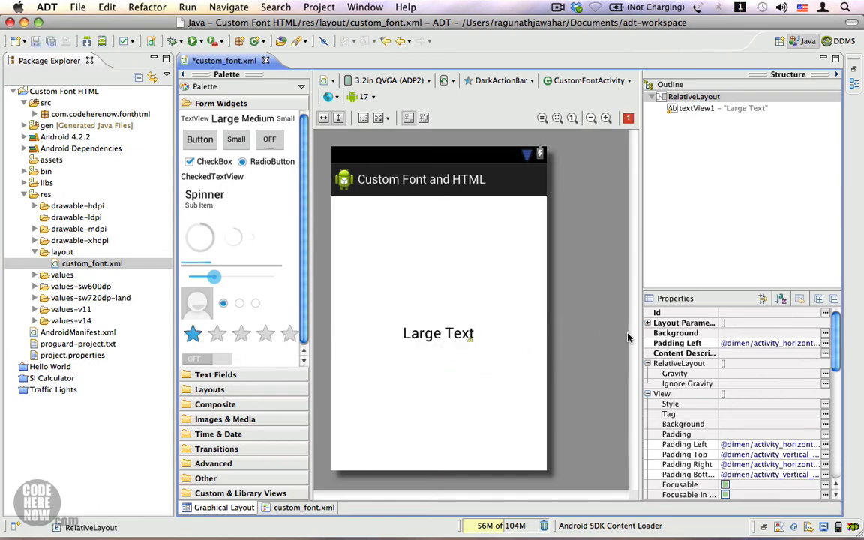
pyautogui.click(438, 333)
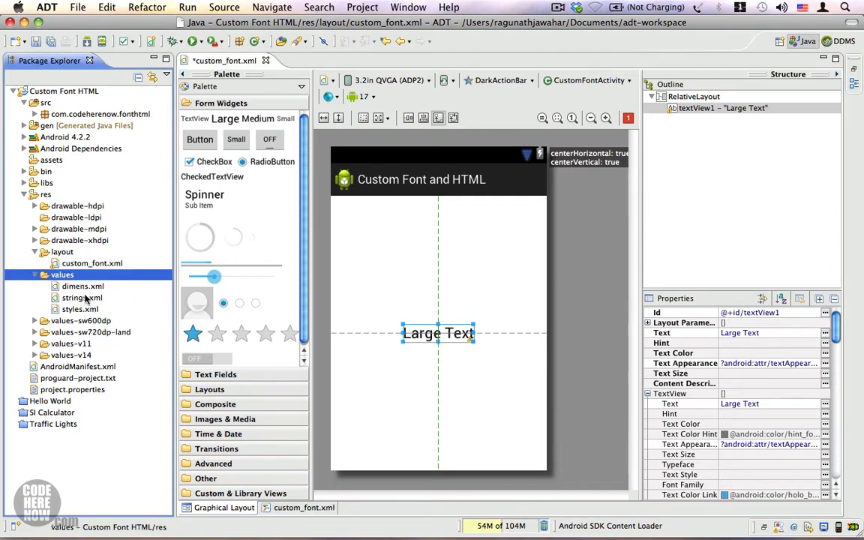
# Step: Add <string name="caption">The Lighter Side</string> to res/values/strings.xml
pyautogui.doubleClick(81, 297)
pyautogui.write('<string name="')
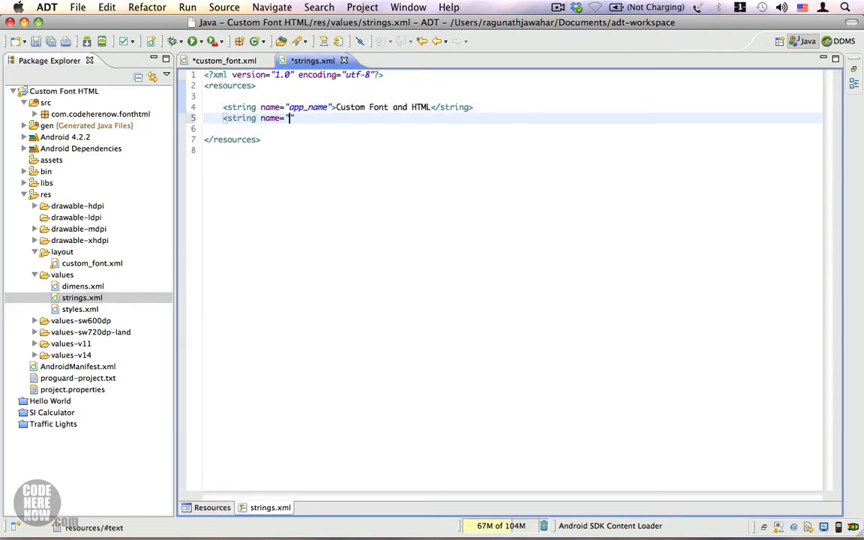
pyautogui.write('capt')
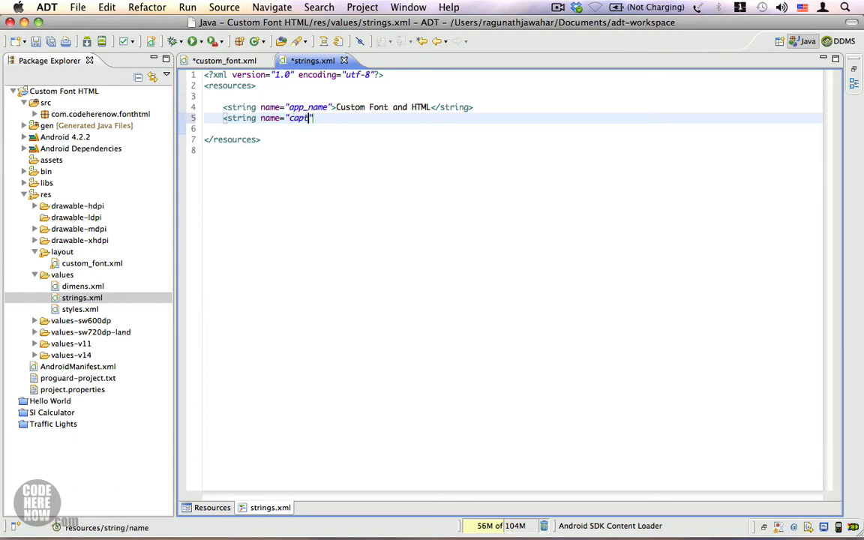
pyautogui.write('ion"></string>')
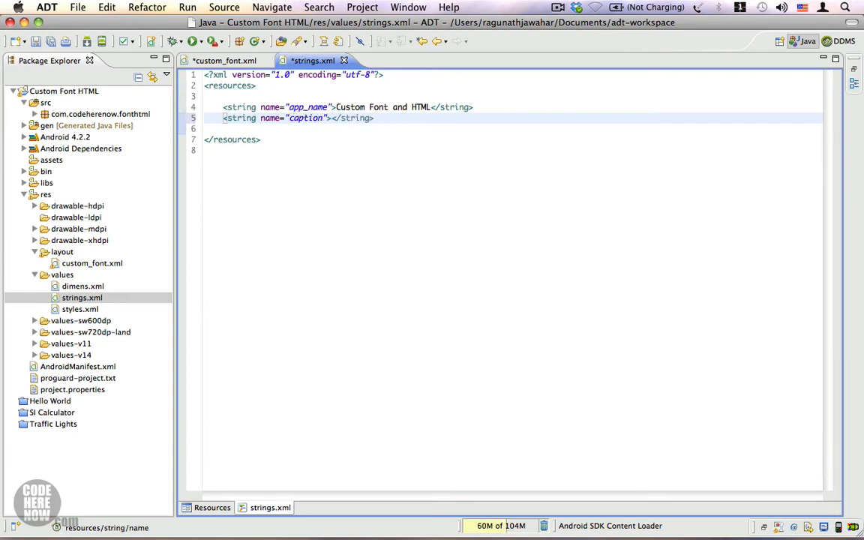
pyautogui.write('The Light')
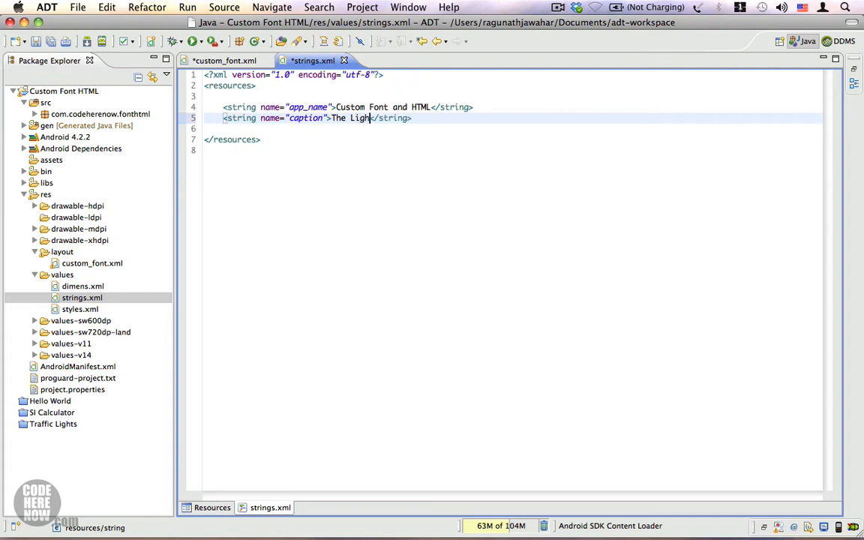
pyautogui.write('er Side')
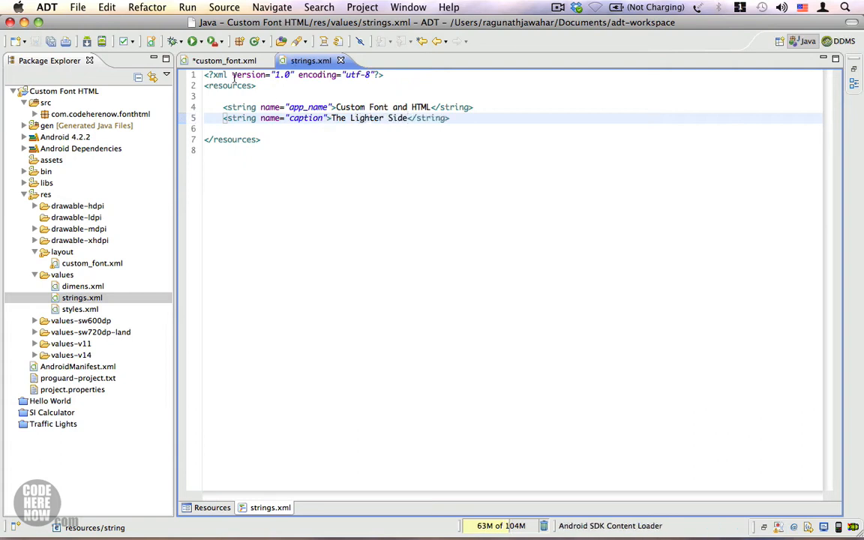
pyautogui.click(223, 60)
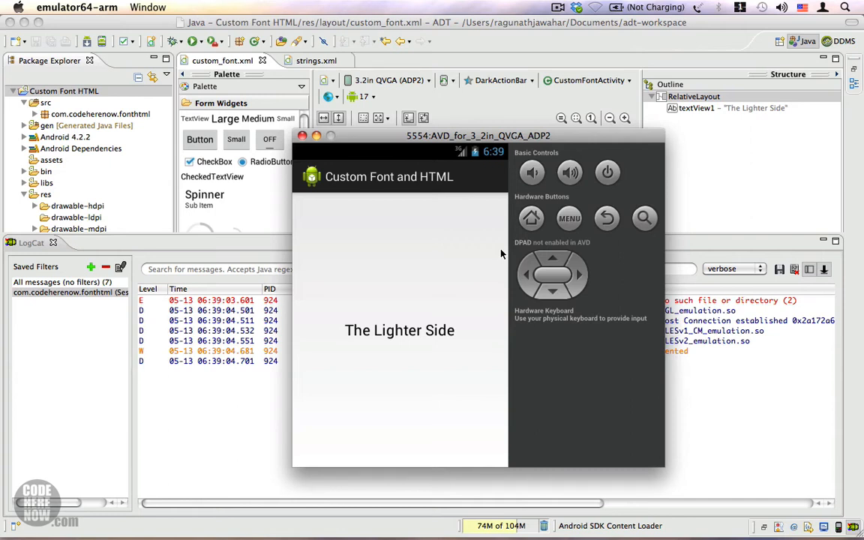
pyautogui.moveTo(335, 325)
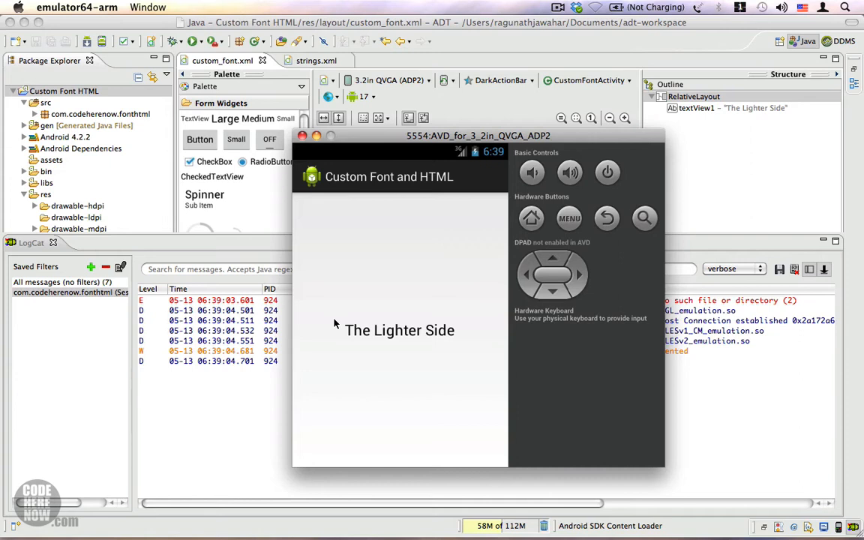
pyautogui.moveTo(335, 318)
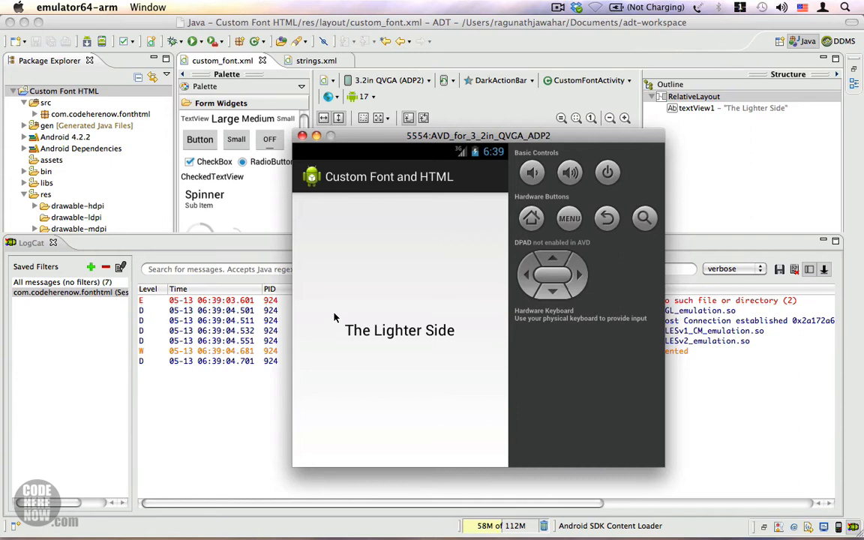
pyautogui.moveTo(476, 363)
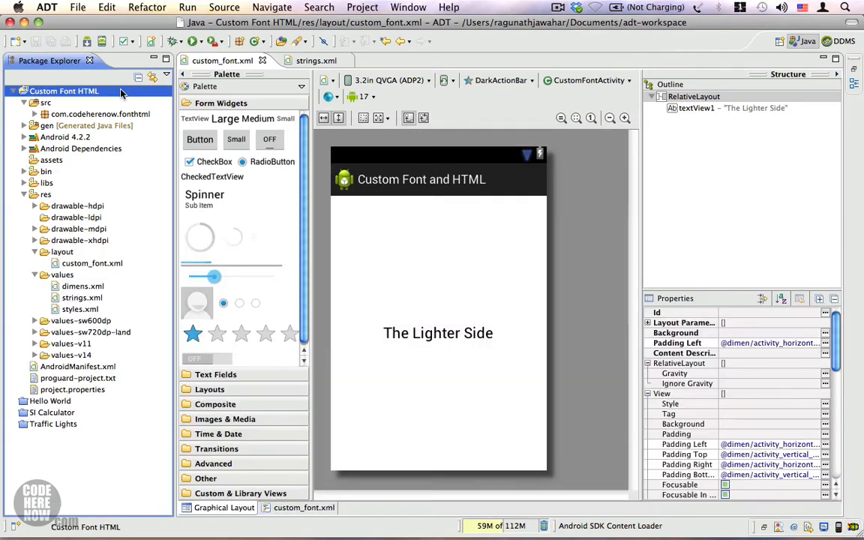
# Step: Add a new folder named 'fonts' under the project's assets folder
pyautogui.click(51, 160)
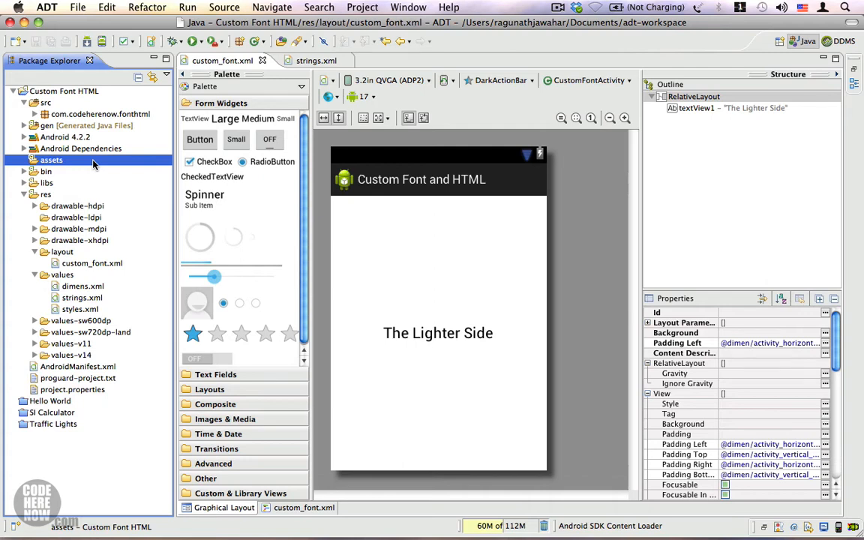
pyautogui.rightClick(51, 160)
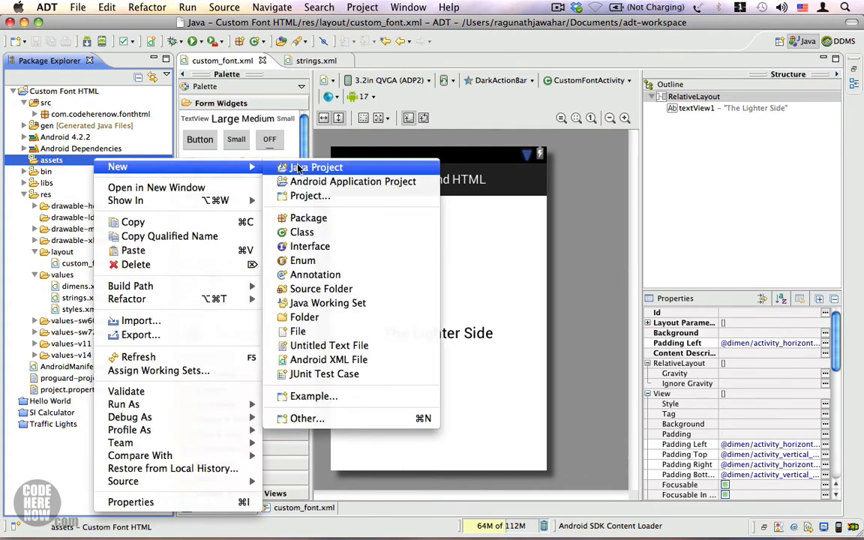
pyautogui.click(304, 316)
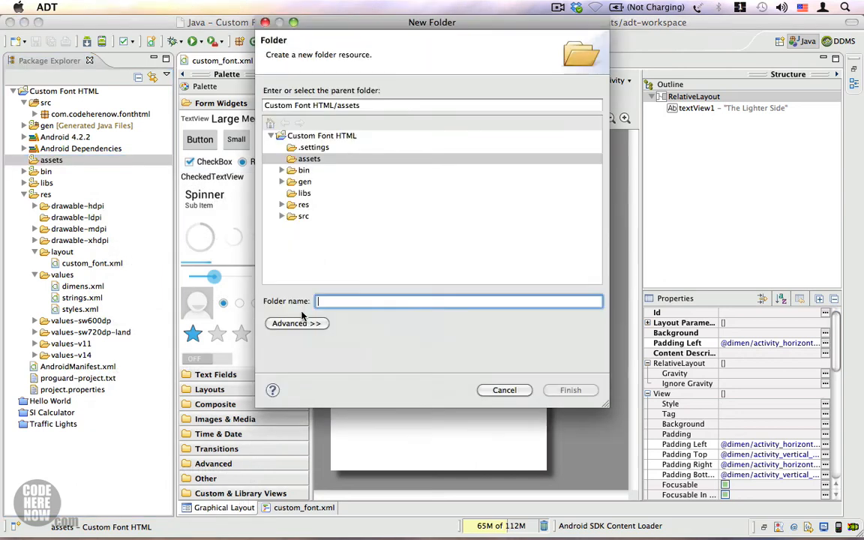
pyautogui.write('fon')
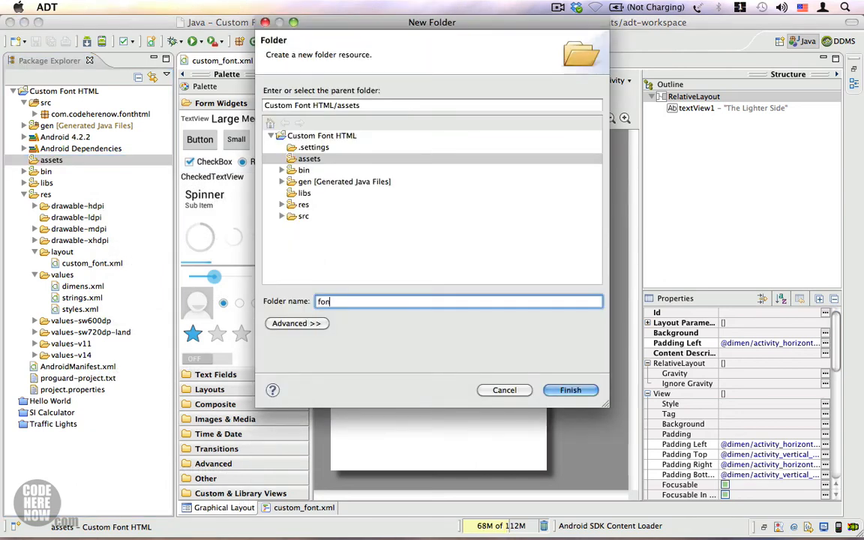
pyautogui.click(571, 390)
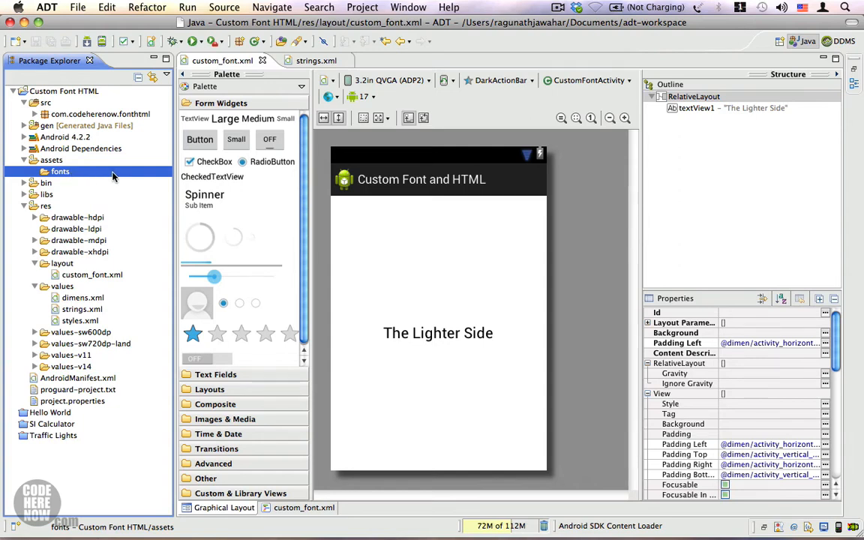
# Step: Put AVANGELI.TTF into assets/fonts and select The Lighter Side label
pyautogui.rightClick(60, 171)
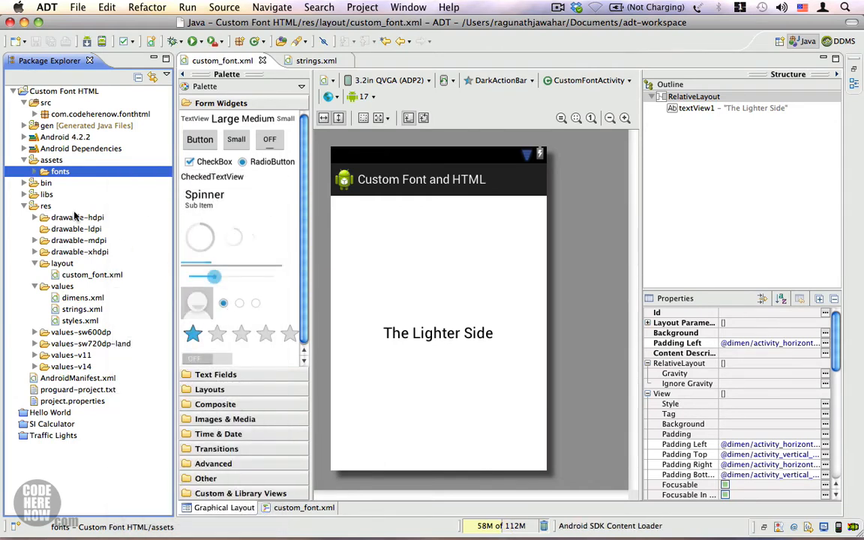
pyautogui.click(59, 171)
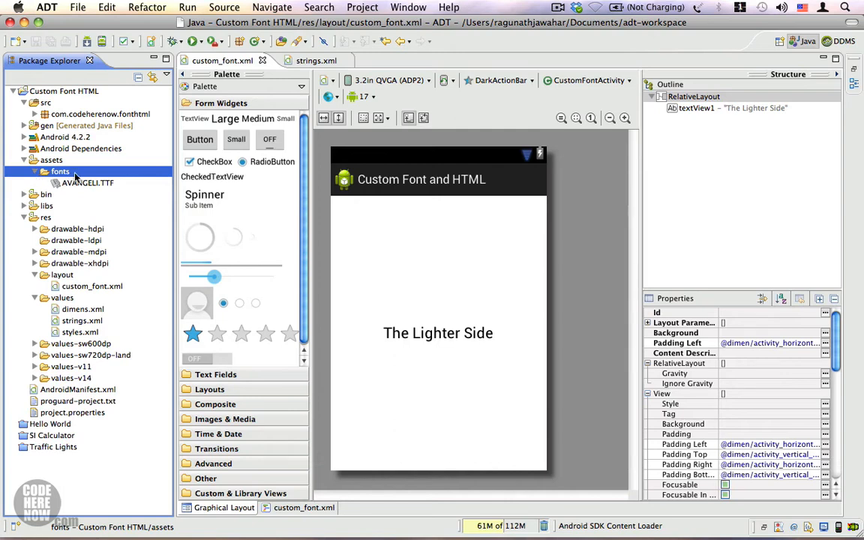
pyautogui.click(88, 182)
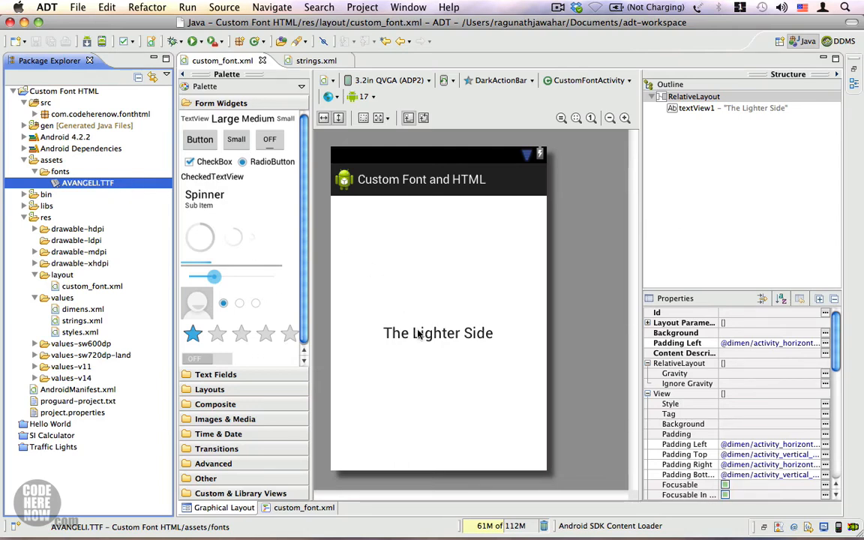
pyautogui.click(438, 333)
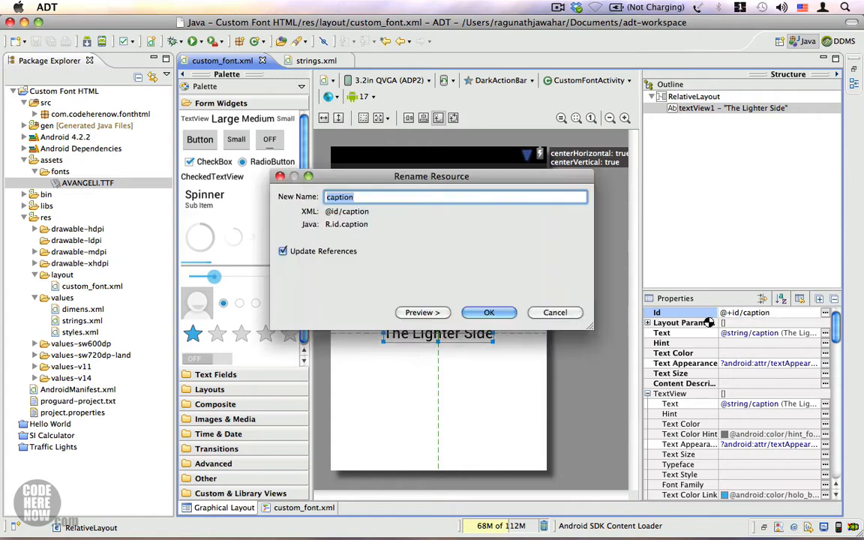
# Step: Change the label's Id to 'caption' with Update References checked
pyautogui.click(489, 312)
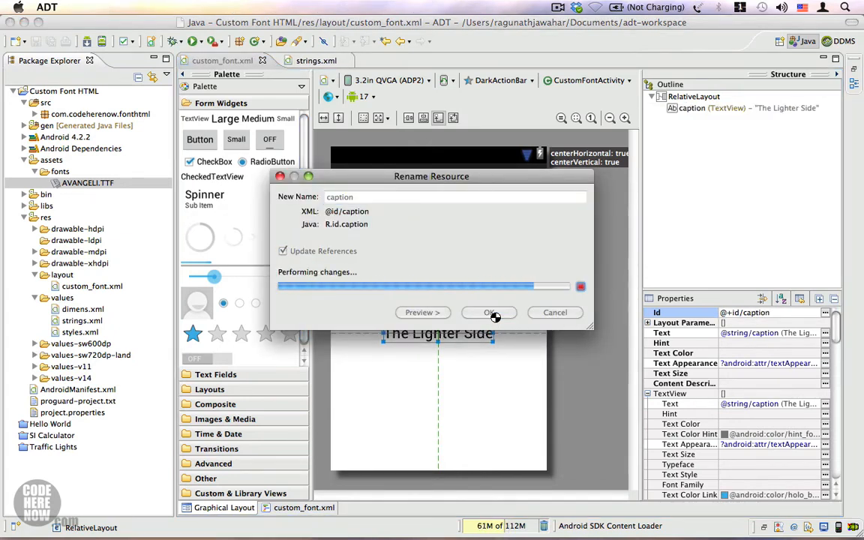
pyautogui.click(489, 313)
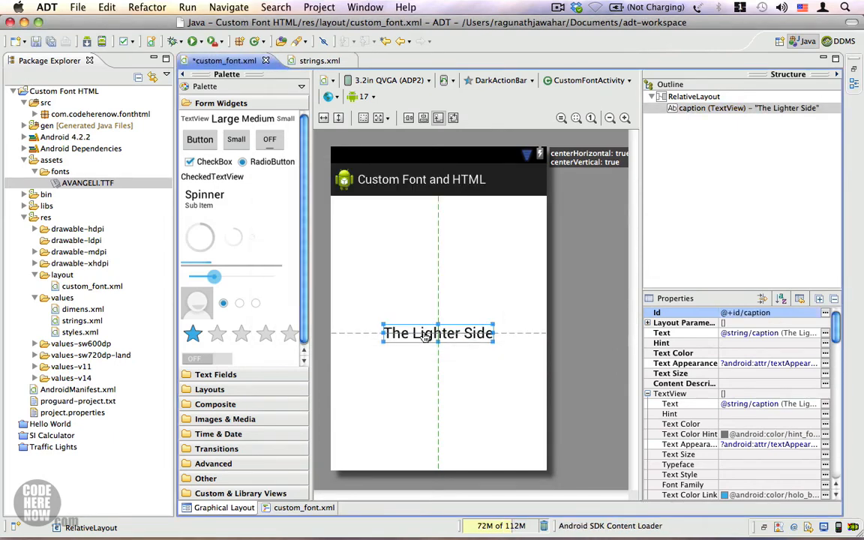
pyautogui.moveTo(108, 116)
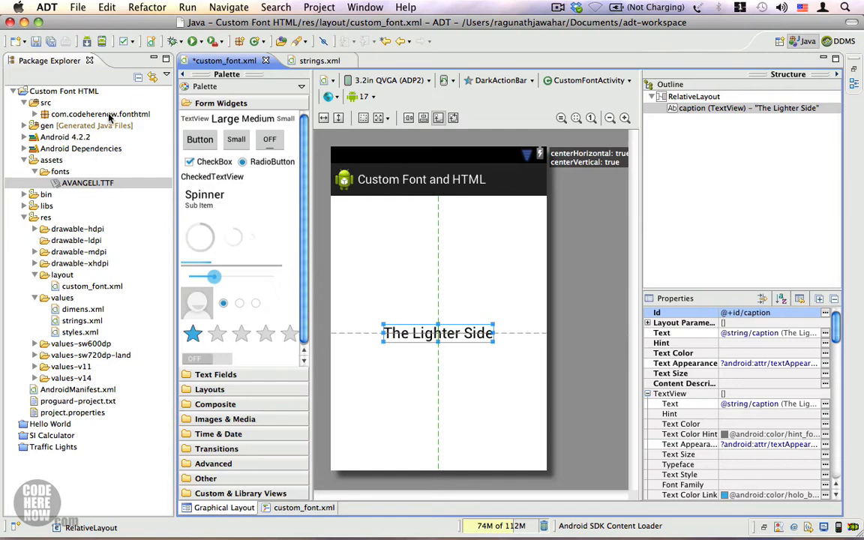
pyautogui.click(100, 114)
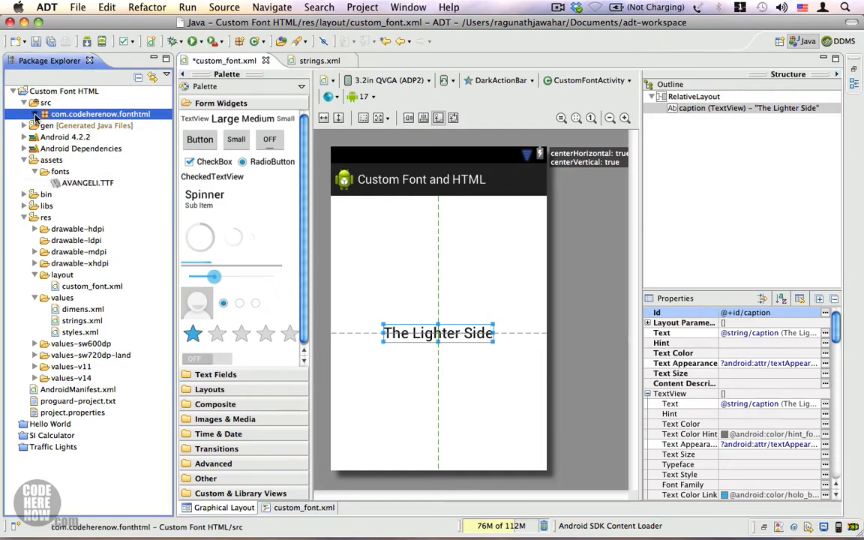
# Step: In CustomFontActivity, declare 'private TextView caption' and import TextView
pyautogui.doubleClick(105, 125)
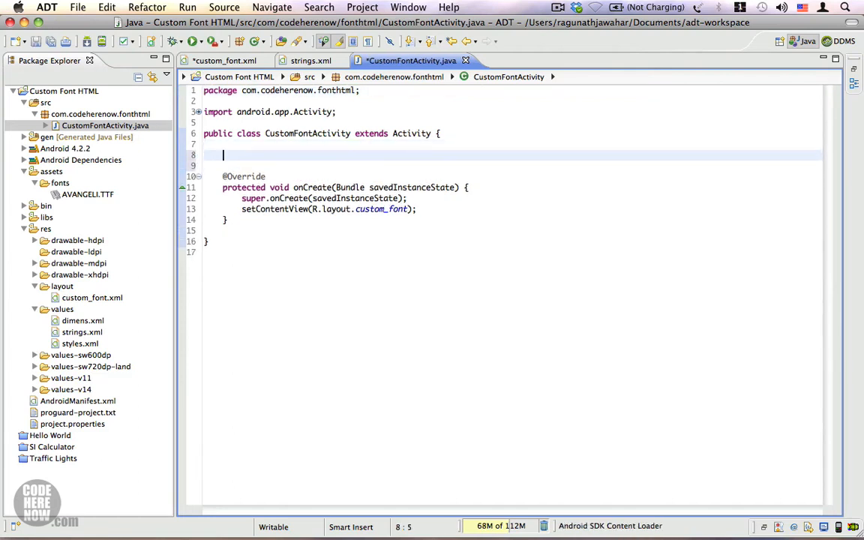
pyautogui.write('private T')
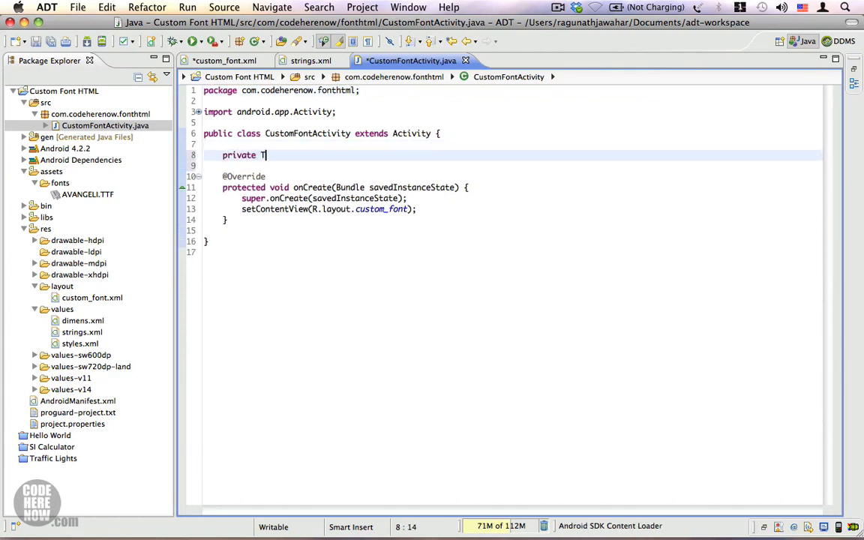
pyautogui.write('extView')
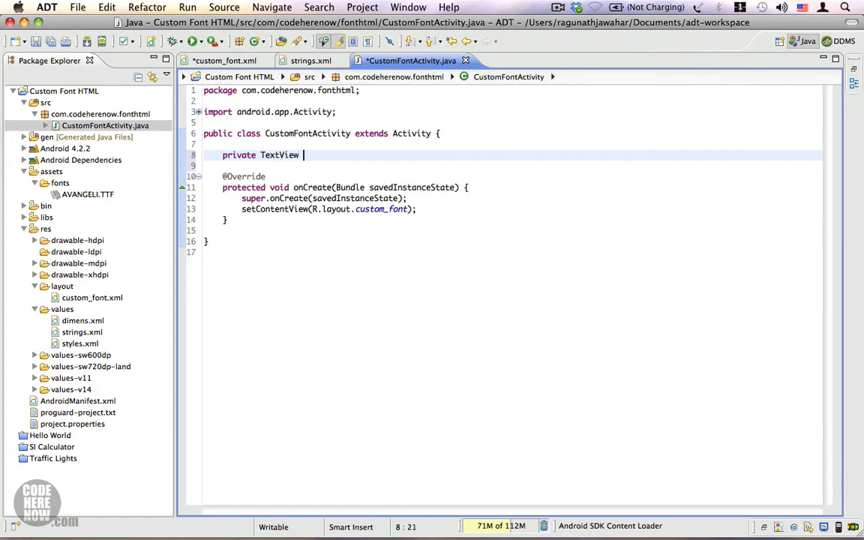
pyautogui.write('caption;')
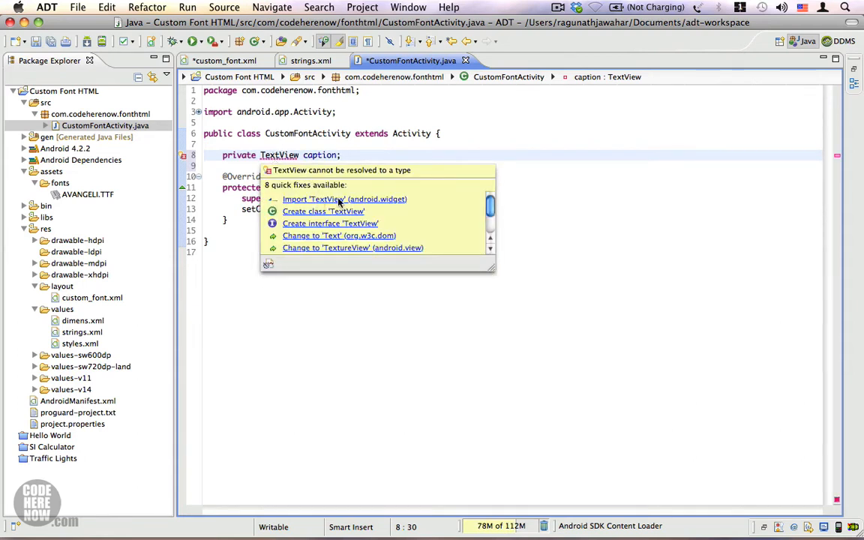
pyautogui.click(345, 198)
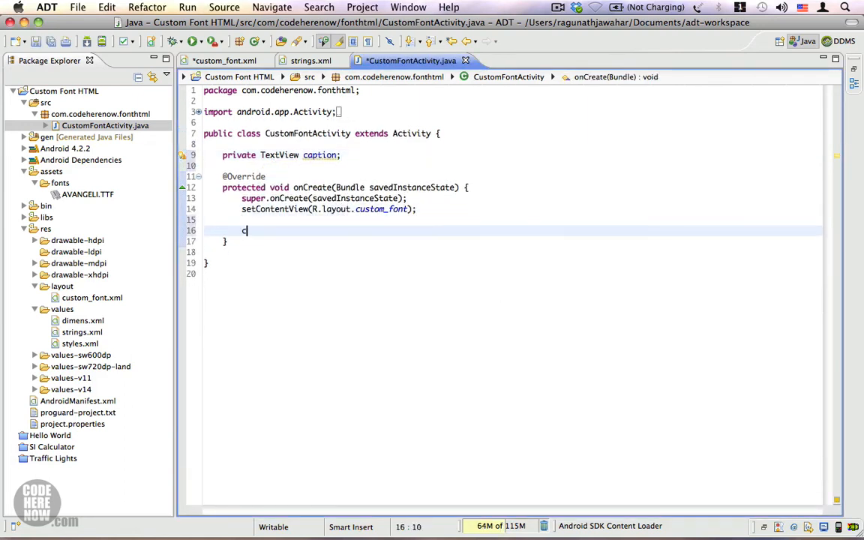
# Step: Assign caption = (TextView) findViewById(R.id.caption) and start a new line
pyautogui.write('caption = f')
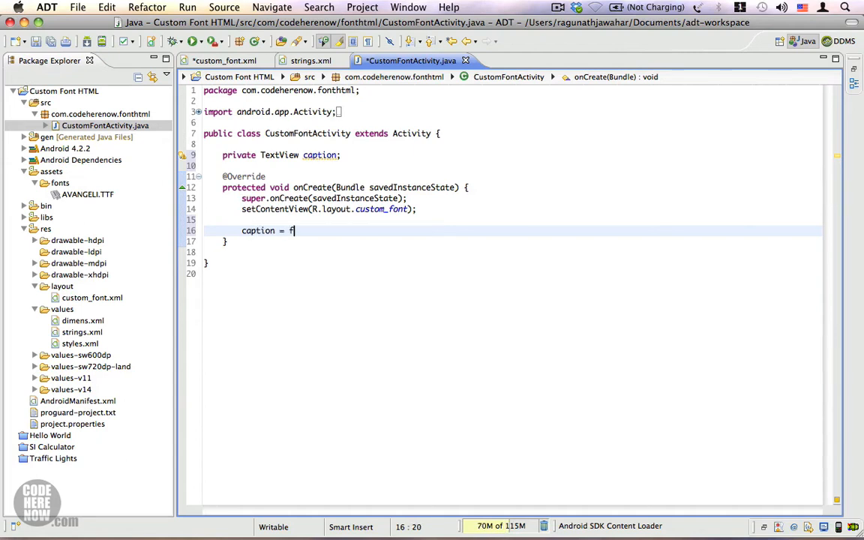
pyautogui.write('indViewById(id')
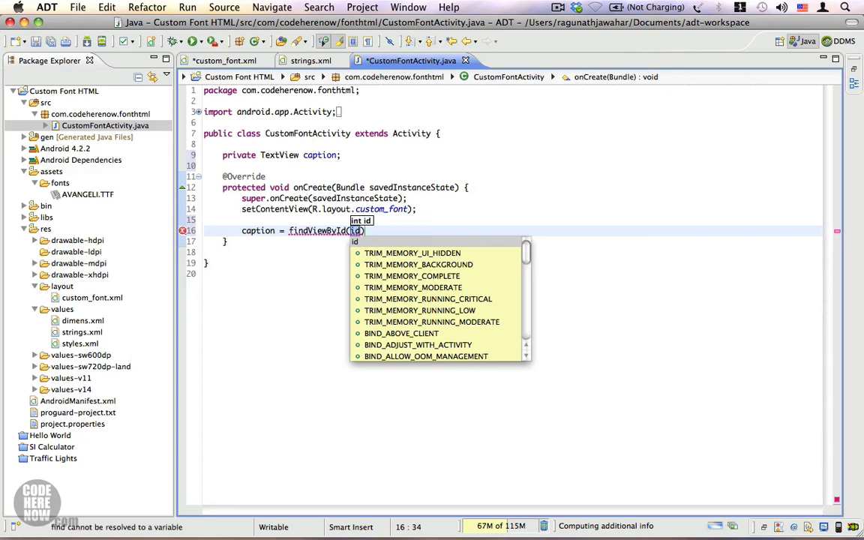
pyautogui.write('.id.caption')
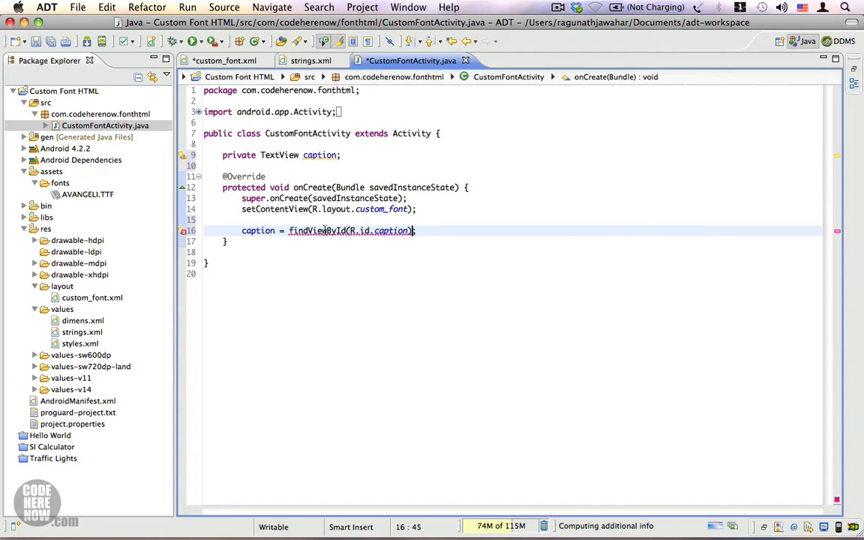
pyautogui.write('(TextView)')
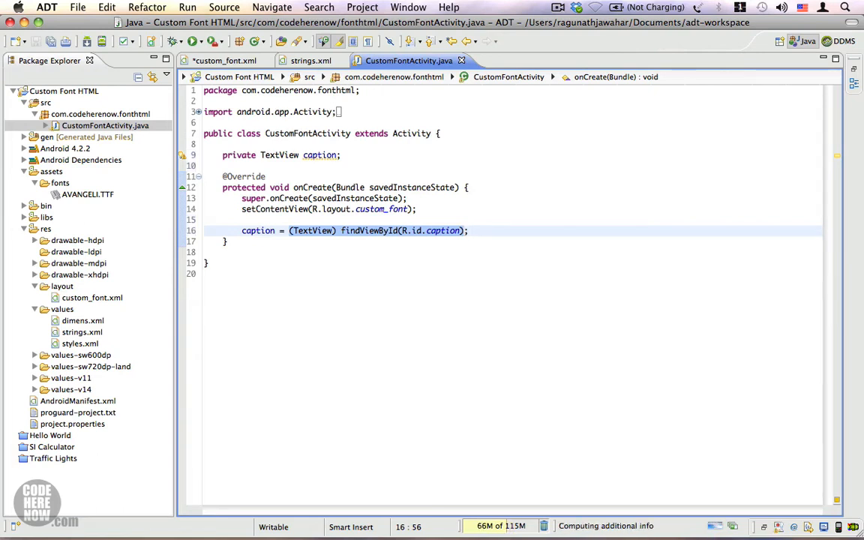
pyautogui.press('enter')
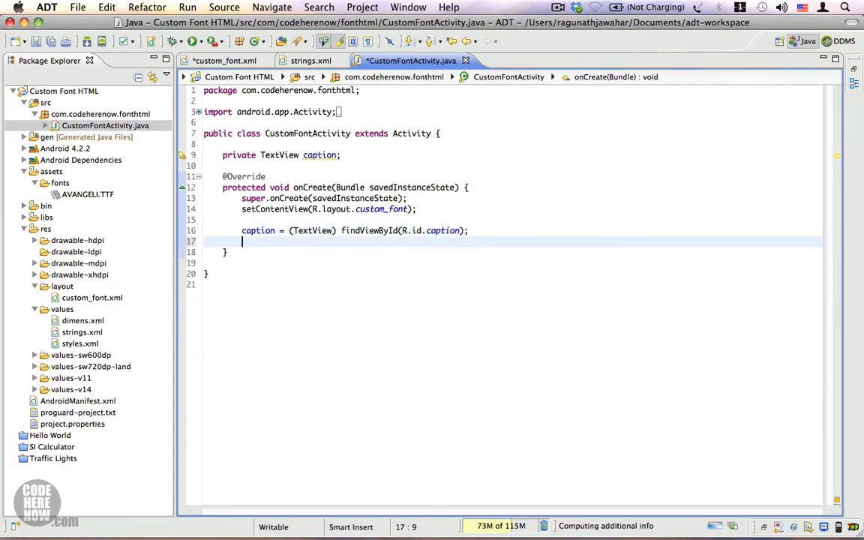
# Step: Write '// Create font' and Typeface avangeli = Typeface.createFromAsset(getAssets(), path)
pyautogui.write('// C')
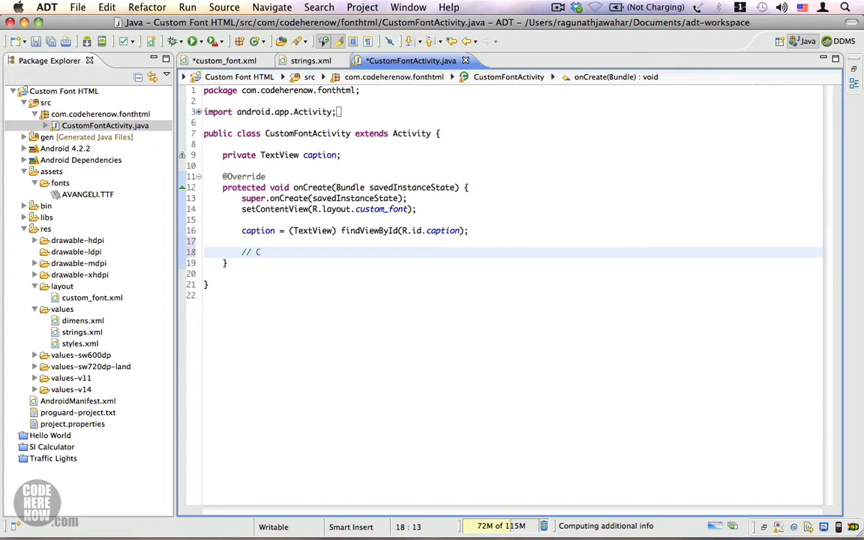
pyautogui.write('reate font')
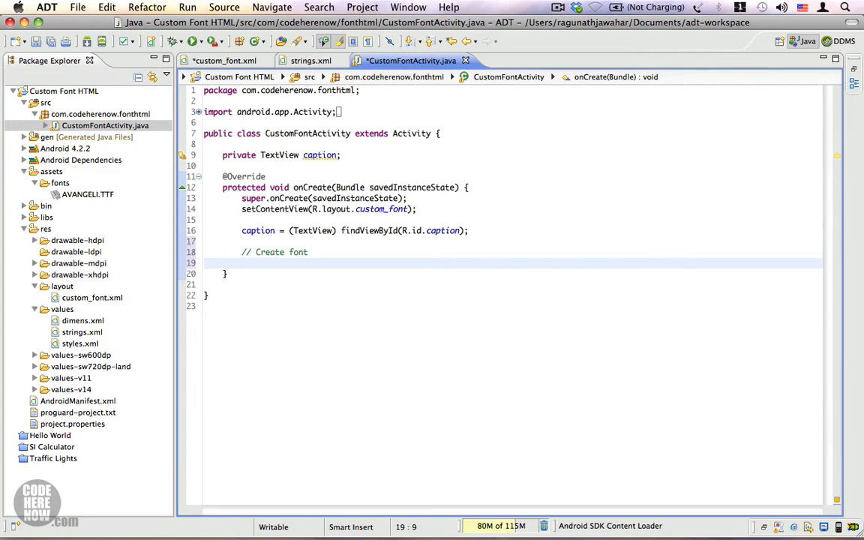
pyautogui.write('Ty')
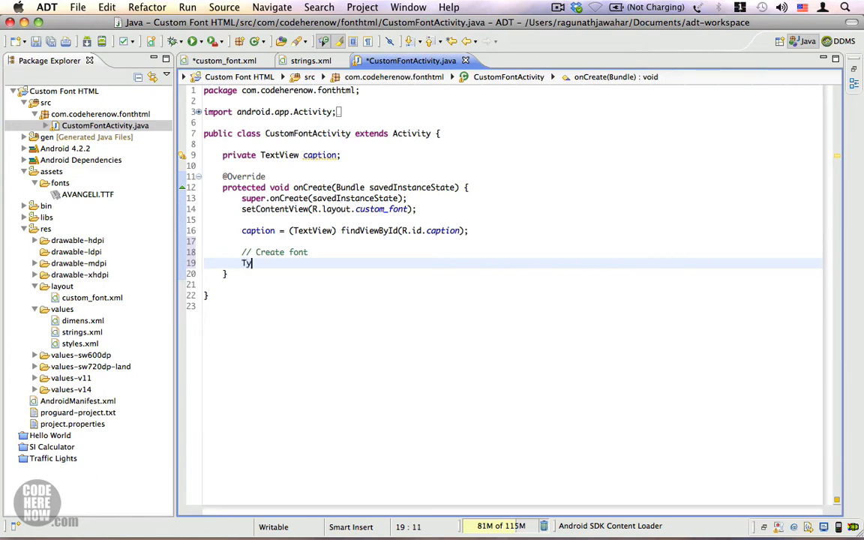
pyautogui.write('peface')
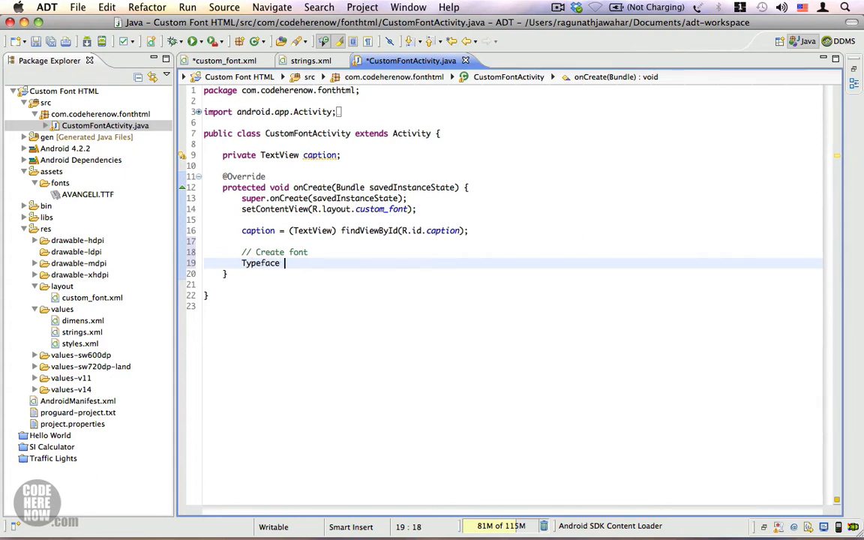
pyautogui.write('avangeli = Typ')
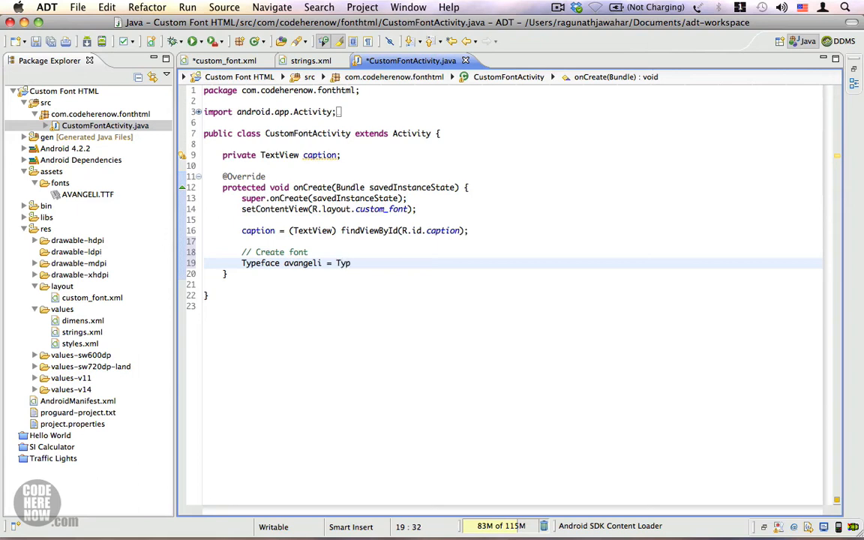
pyautogui.write('eface')
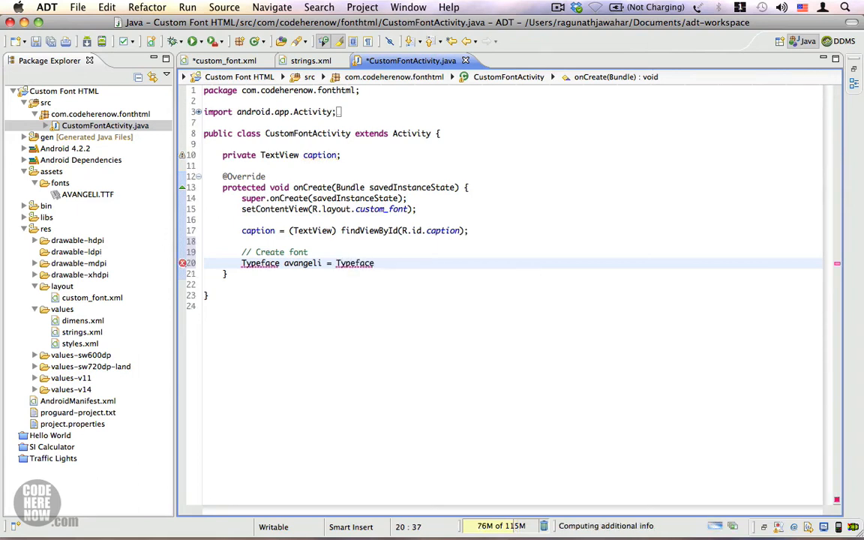
pyautogui.write('.c')
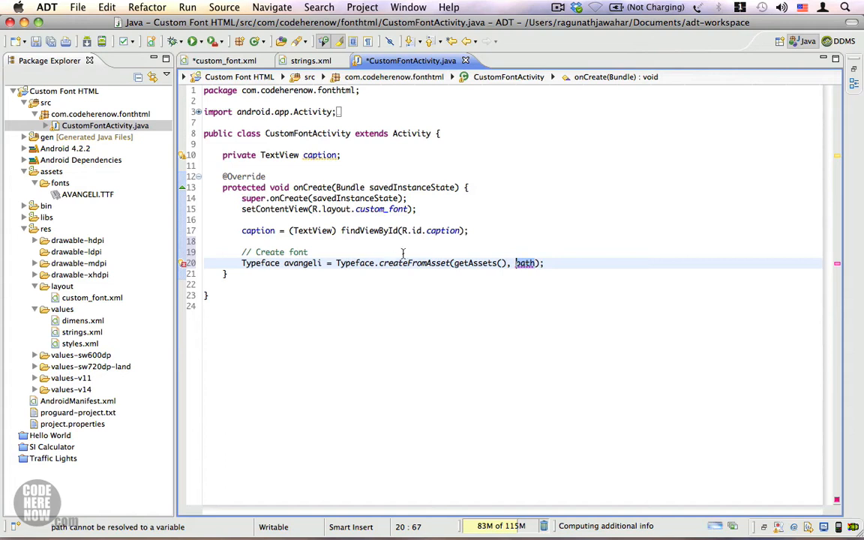
pyautogui.moveTo(75, 192)
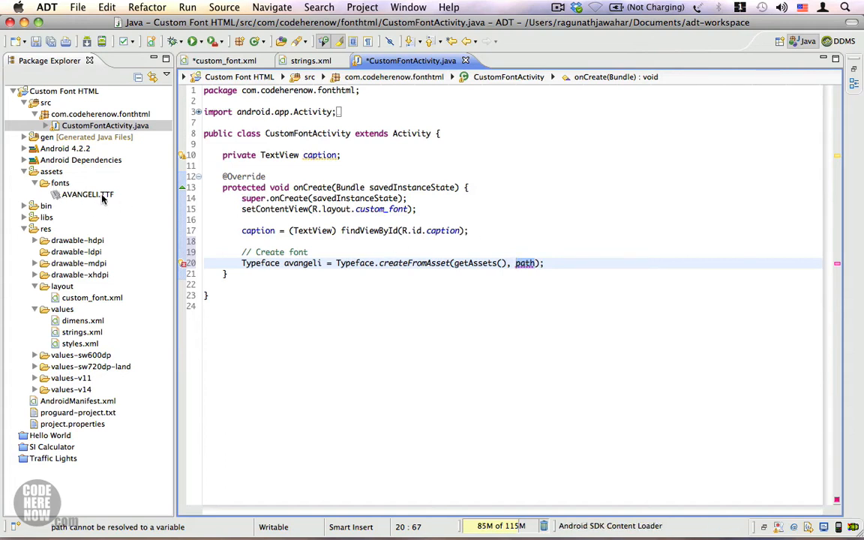
# Step: Start renaming AVANGELI.TTF, choosing to always save the modified files first
pyautogui.click(87, 194)
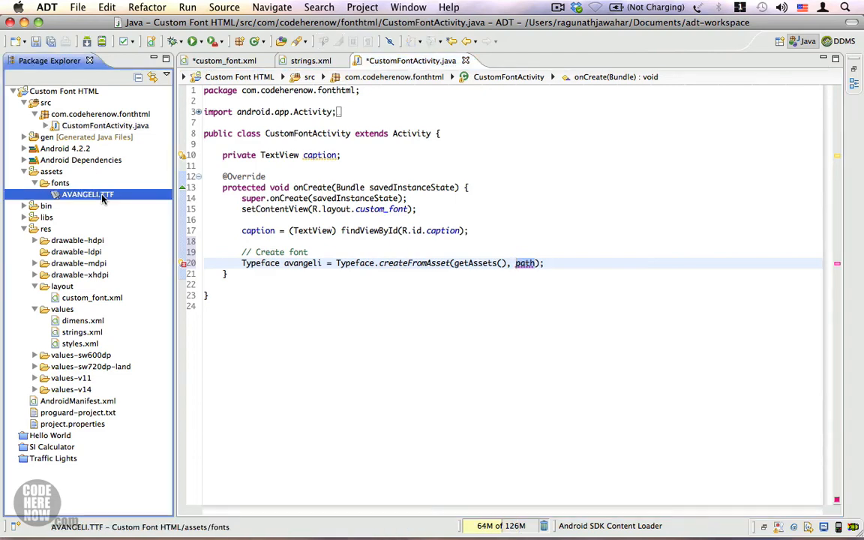
pyautogui.rightClick(87, 194)
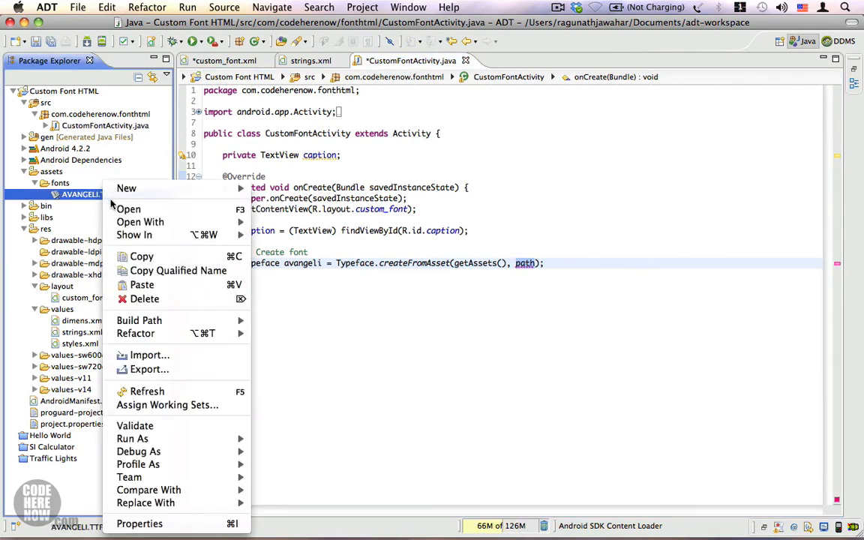
pyautogui.moveTo(135, 333)
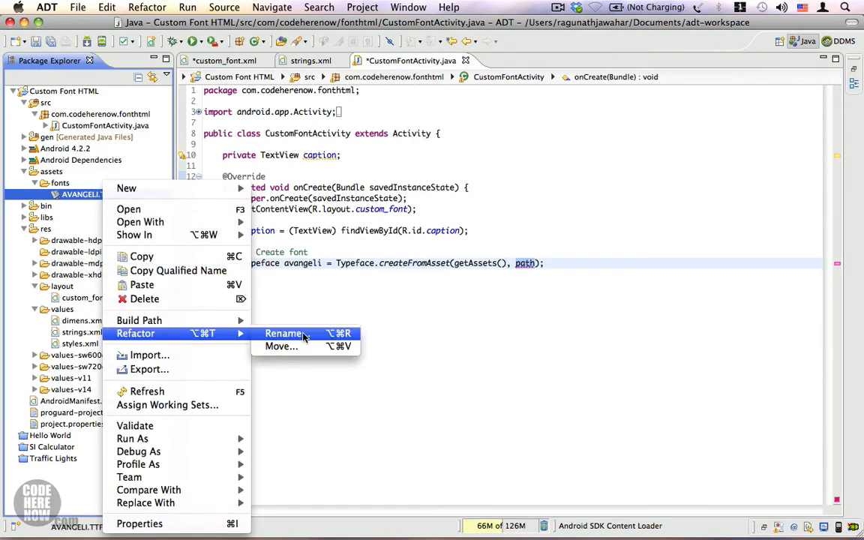
pyautogui.click(283, 333)
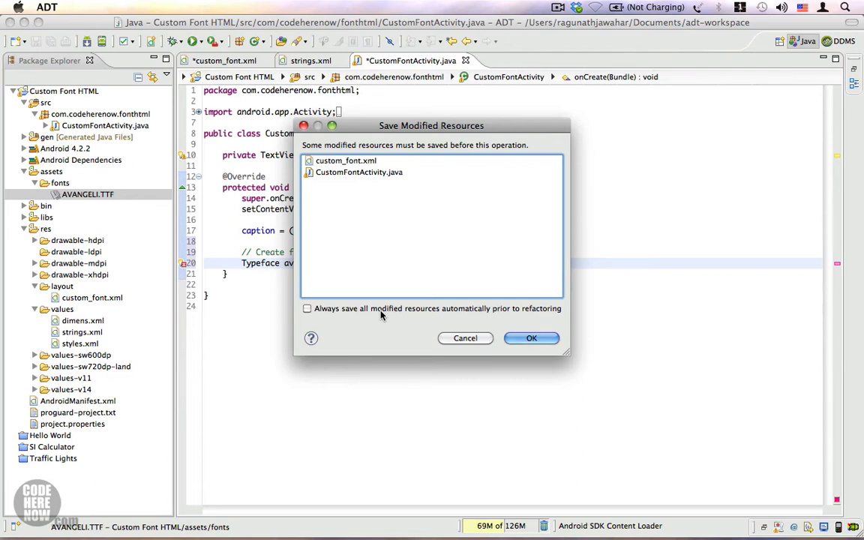
pyautogui.click(306, 308)
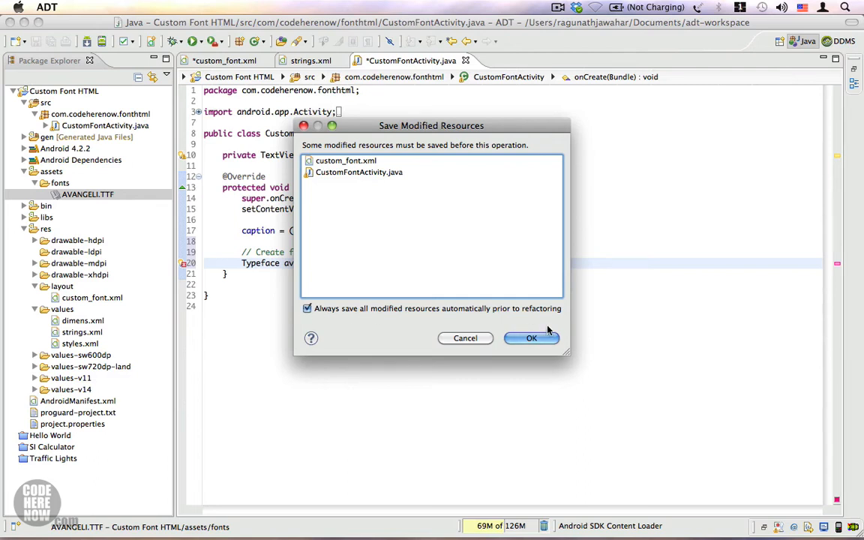
pyautogui.click(531, 338)
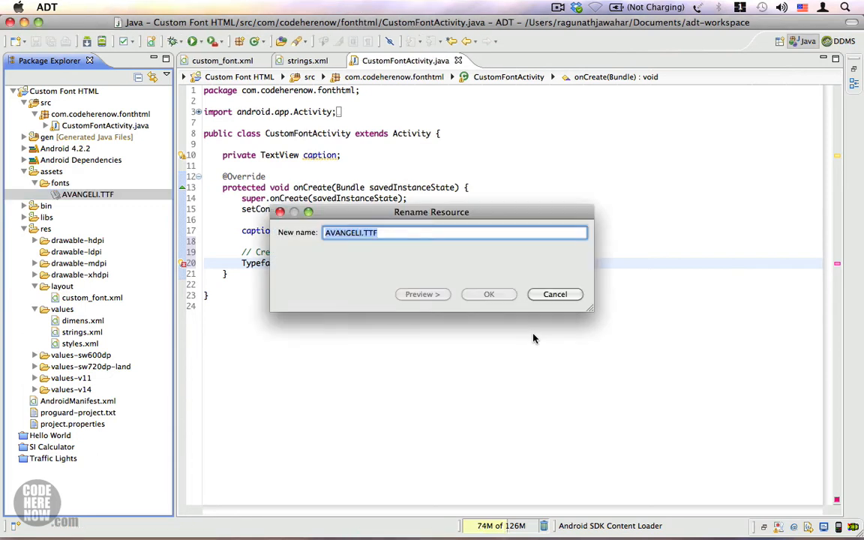
# Step: Check the font's name AVANGELI.TTF in the Rename dialog, then cancel without renaming
pyautogui.click(360, 233)
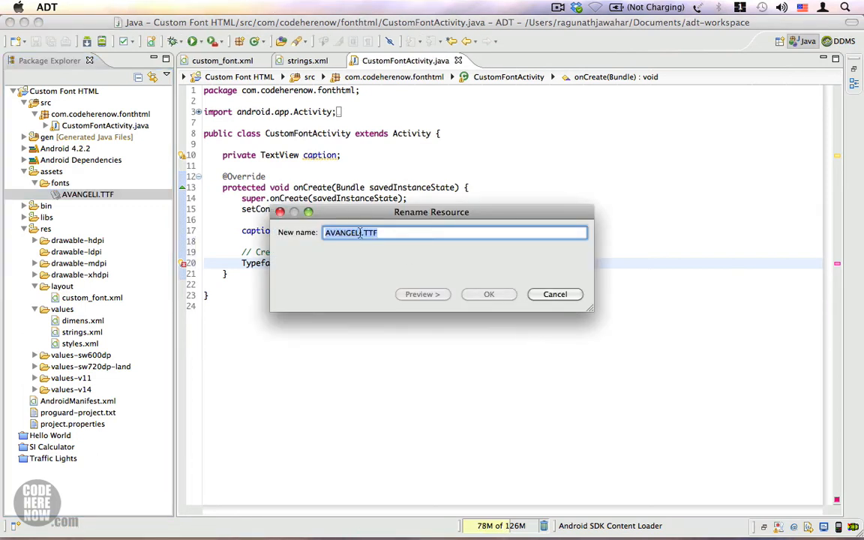
pyautogui.rightClick(363, 233)
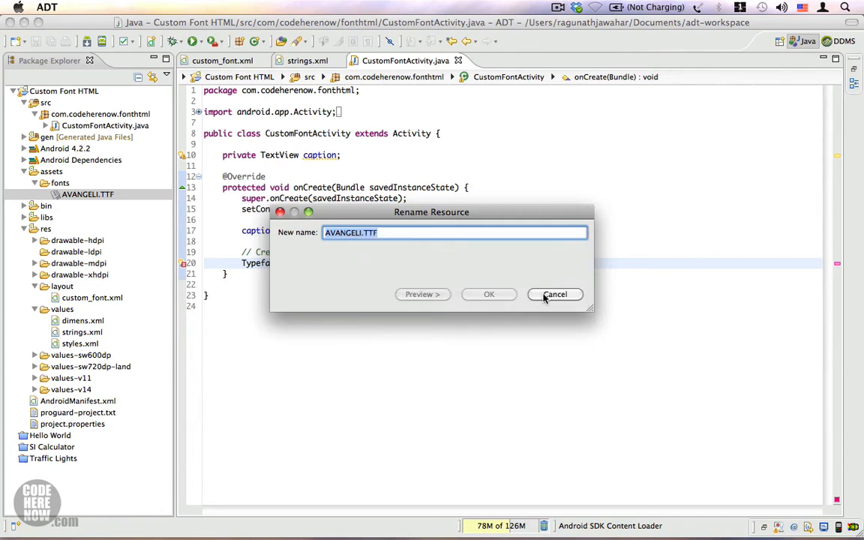
pyautogui.click(555, 294)
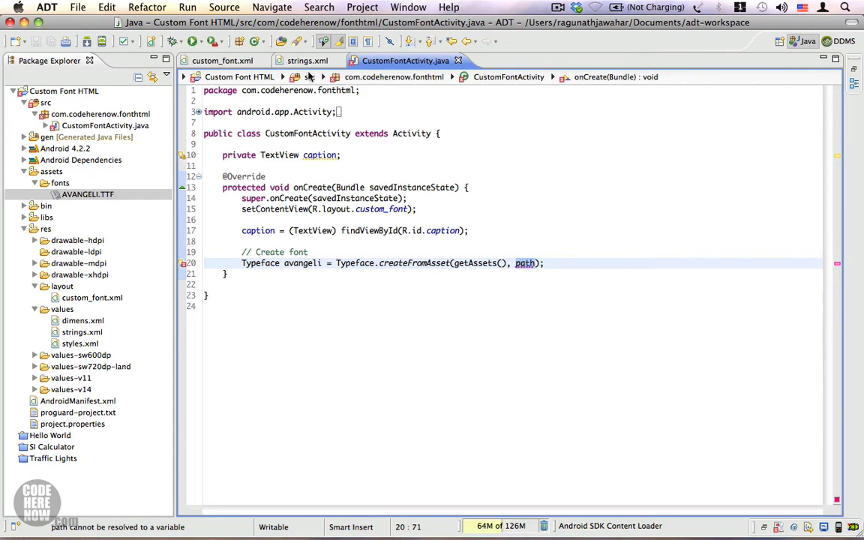
# Step: Add string typeface_avangeli with value fonts/AVANGELI.TTF to strings.xml and save
pyautogui.click(307, 60)
pyautogui.write('<string')
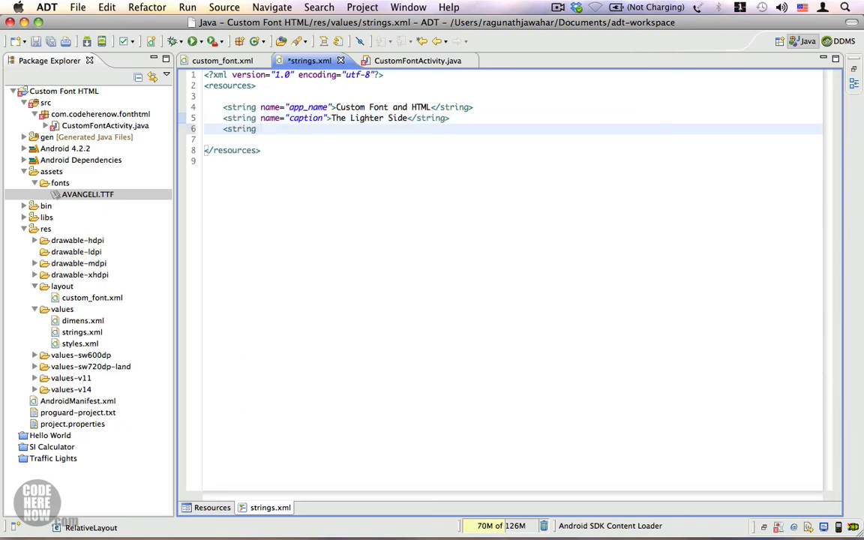
pyautogui.write('name="type')
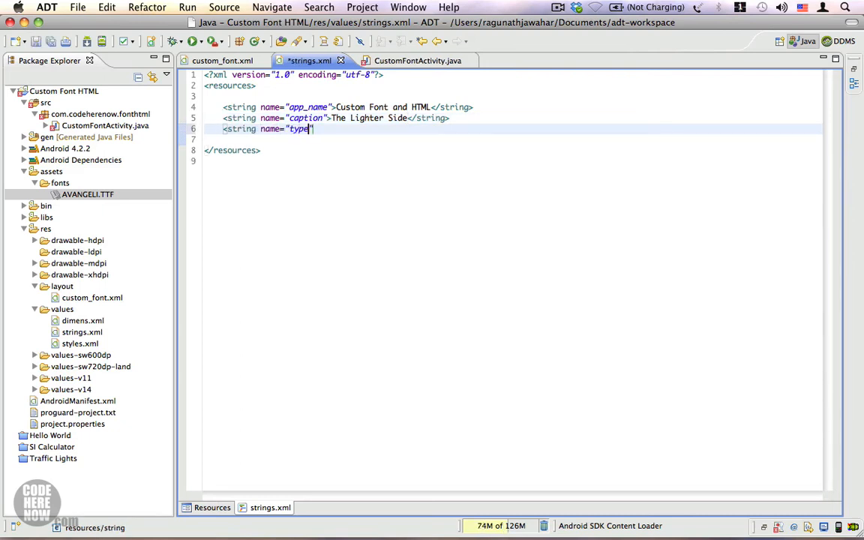
pyautogui.write('face_avangeli')
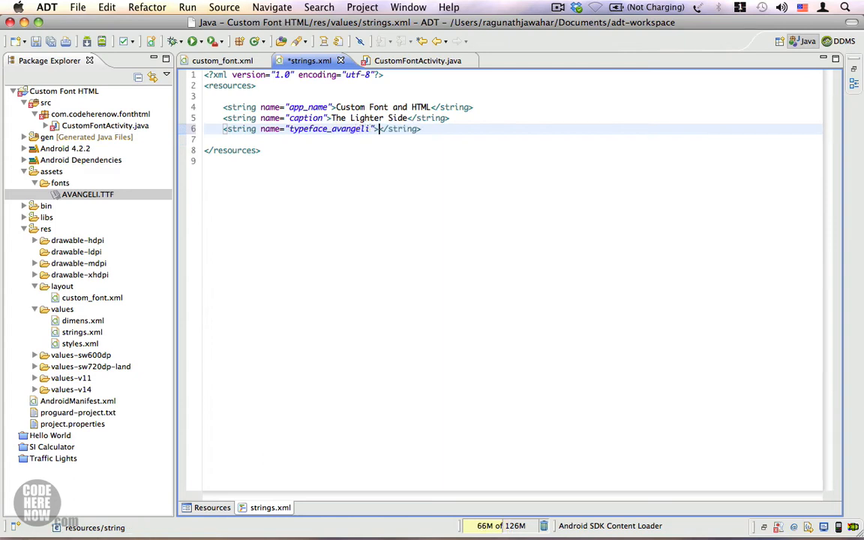
pyautogui.write('fonts/AVANGELI.TTF')
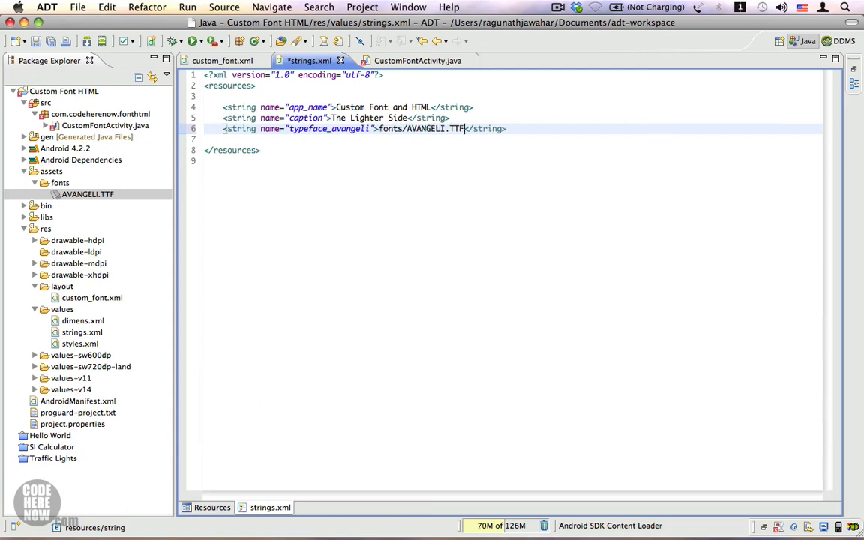
pyautogui.press('cmd+s')
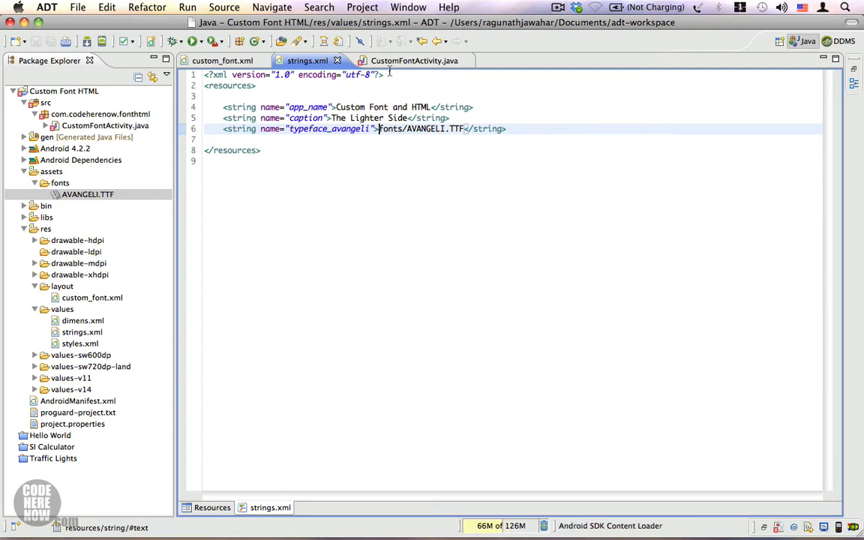
# Step: Replace the path argument with getString(R.string.typeface_avangeli)
pyautogui.click(406, 61)
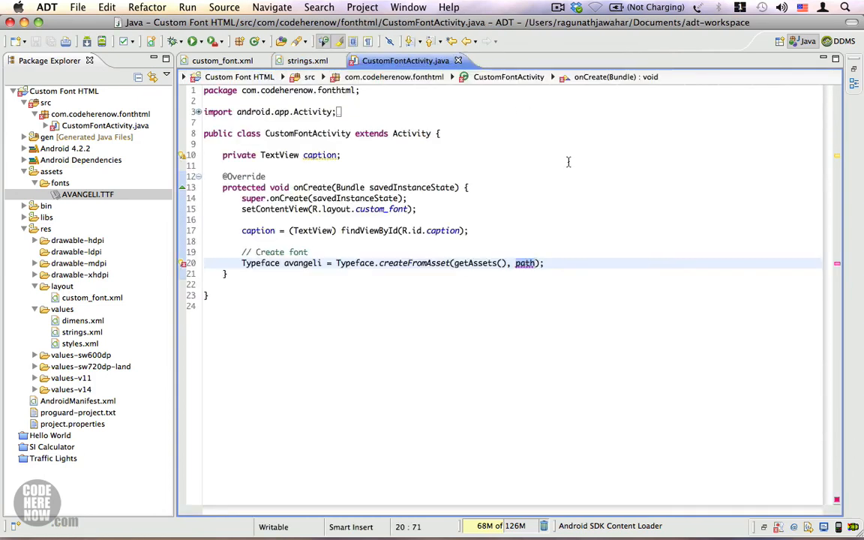
pyautogui.write('getst')
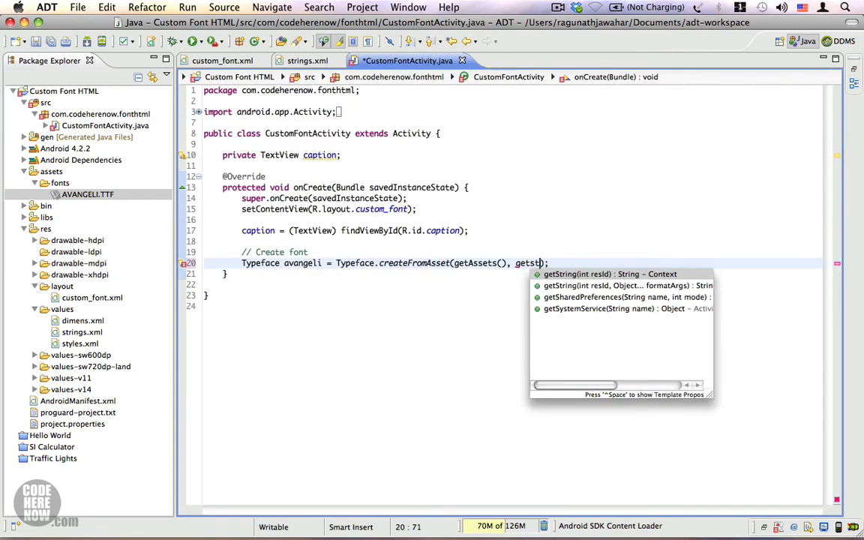
pyautogui.write('ring(R.string.typeface_avangeli')
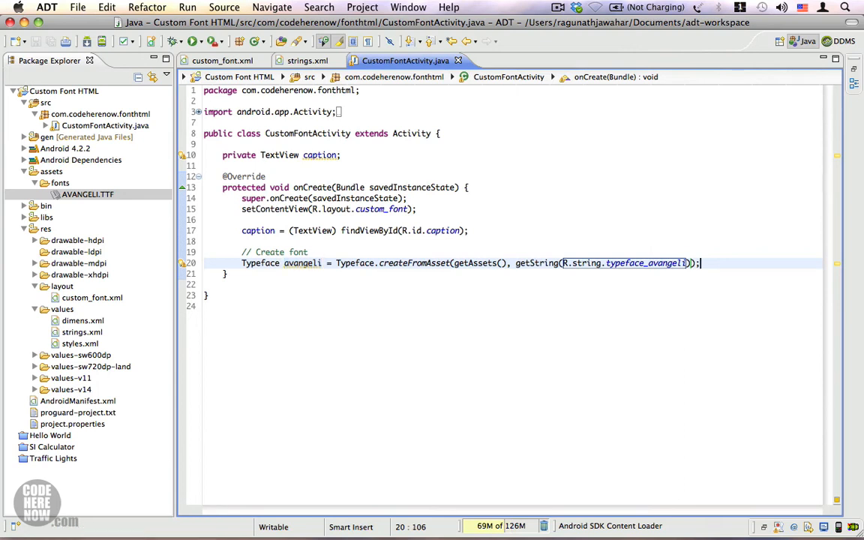
# Step: Add caption.setTypeface(avangeli); and select the Custom Font HTML project
pyautogui.write('caption.s')
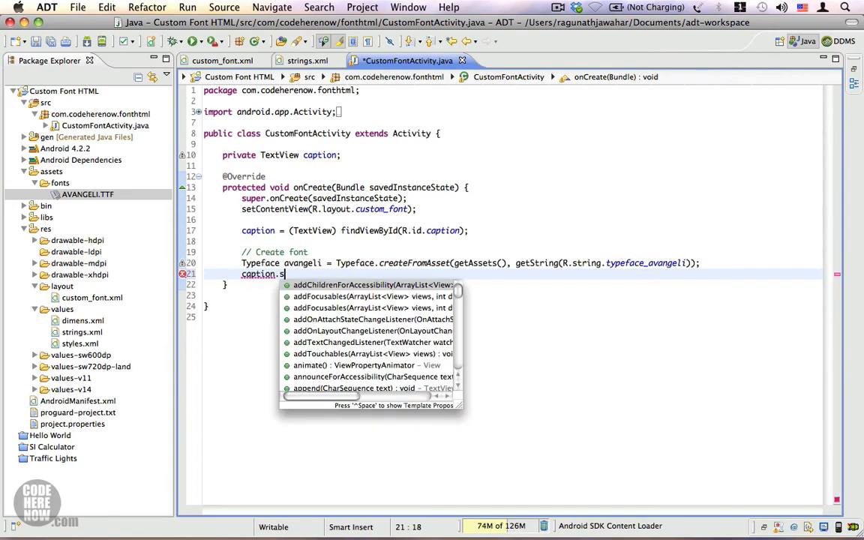
pyautogui.write('etTypeface')
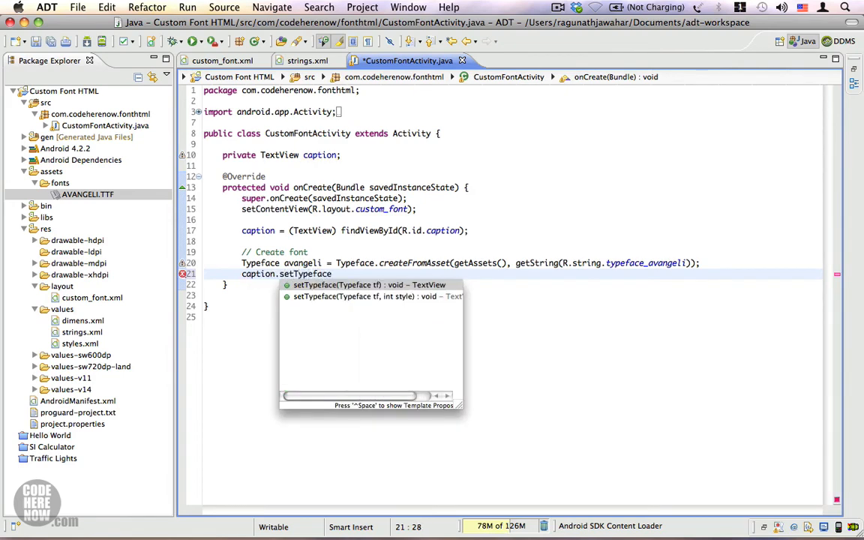
pyautogui.write('(avangeli);')
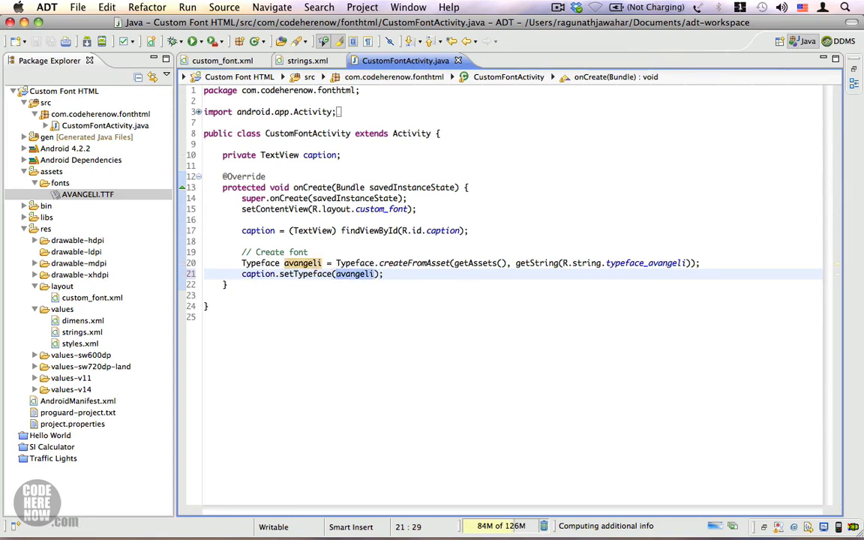
pyautogui.click(64, 91)
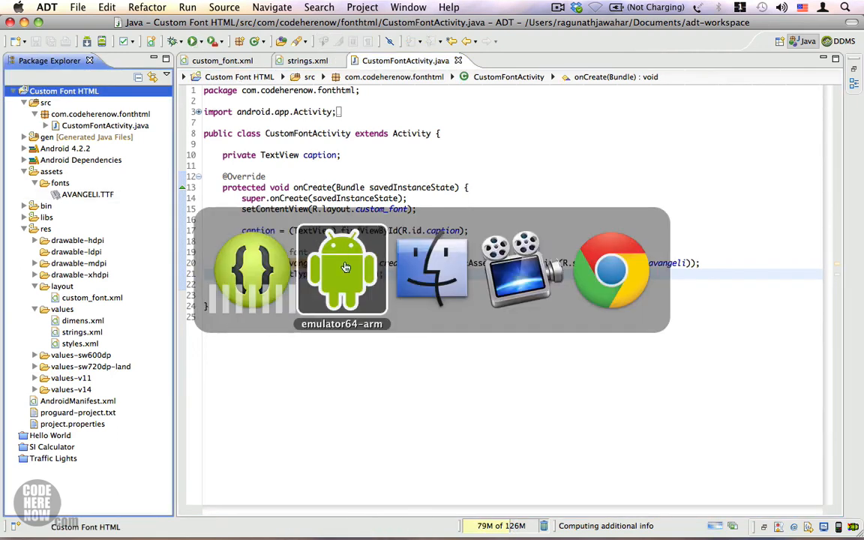
pyautogui.click(342, 270)
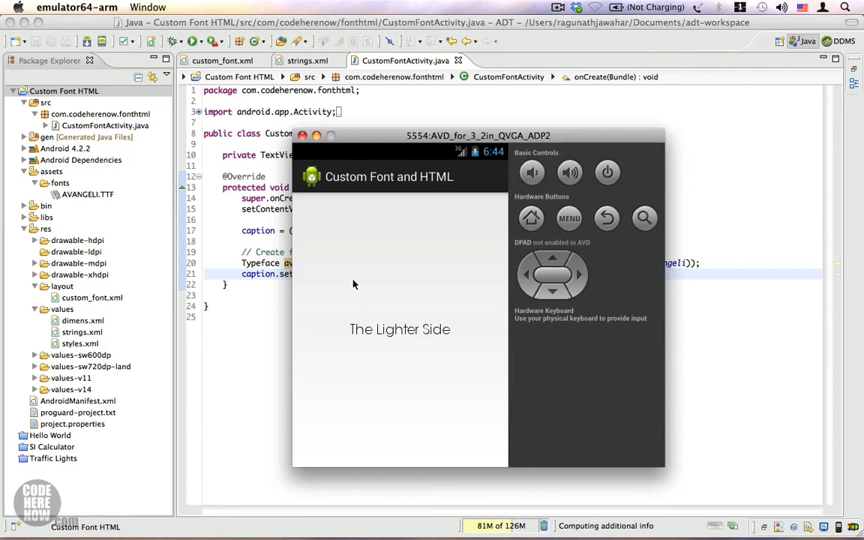
pyautogui.moveTo(346, 316)
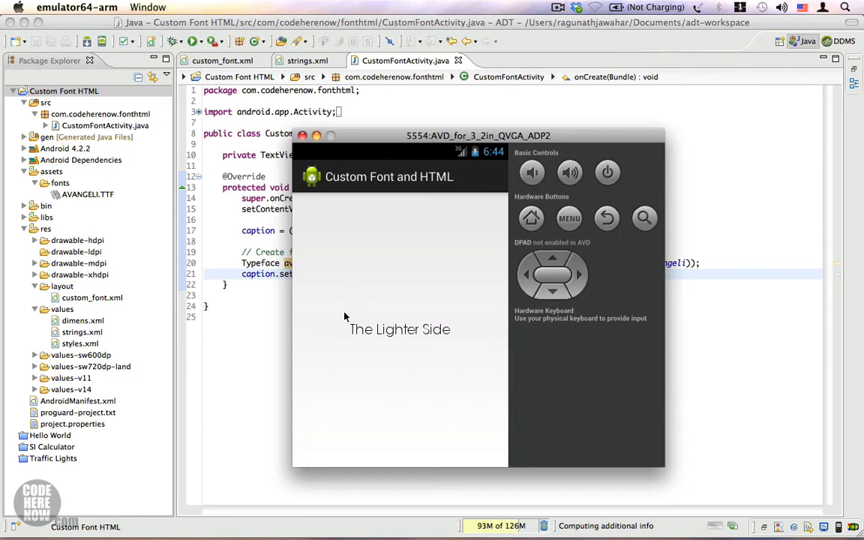
pyautogui.moveTo(348, 364)
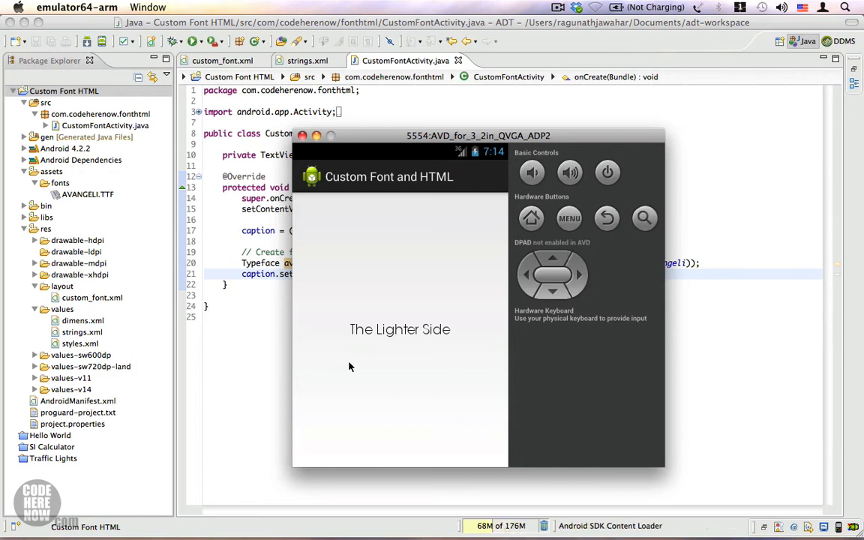
pyautogui.moveTo(347, 343)
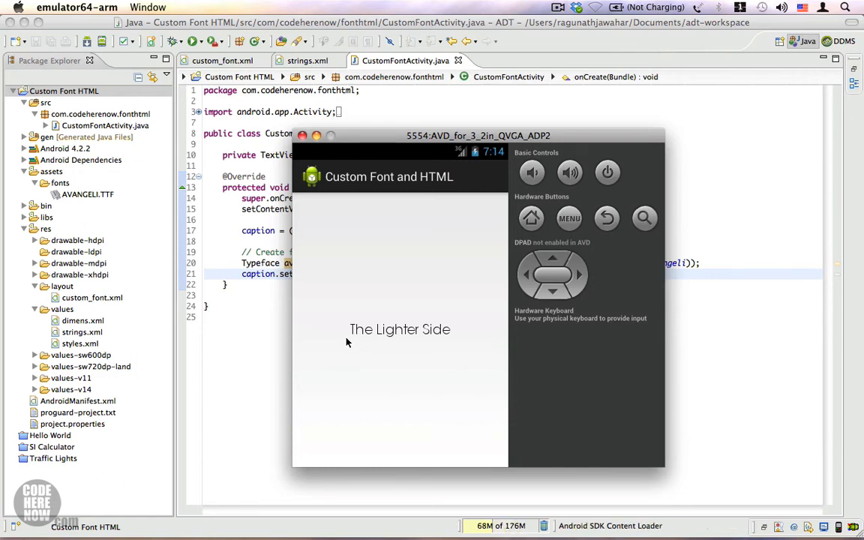
pyautogui.moveTo(459, 340)
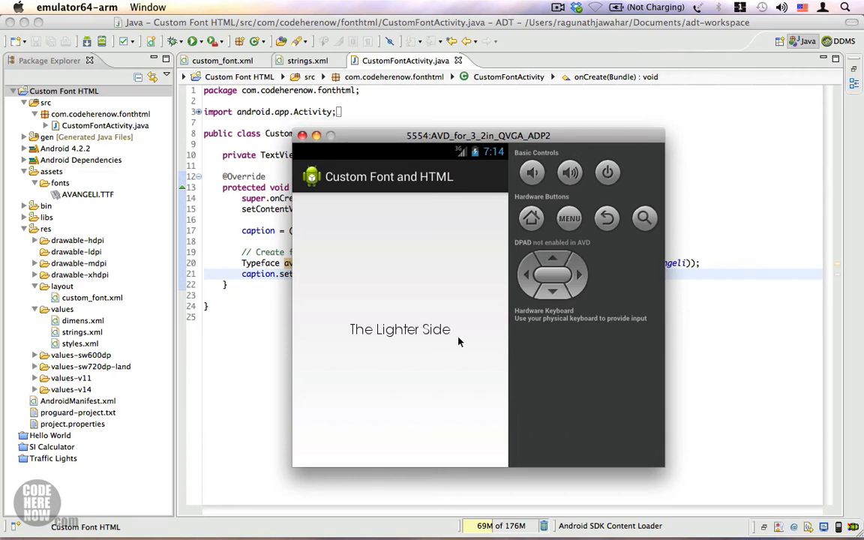
pyautogui.moveTo(410, 339)
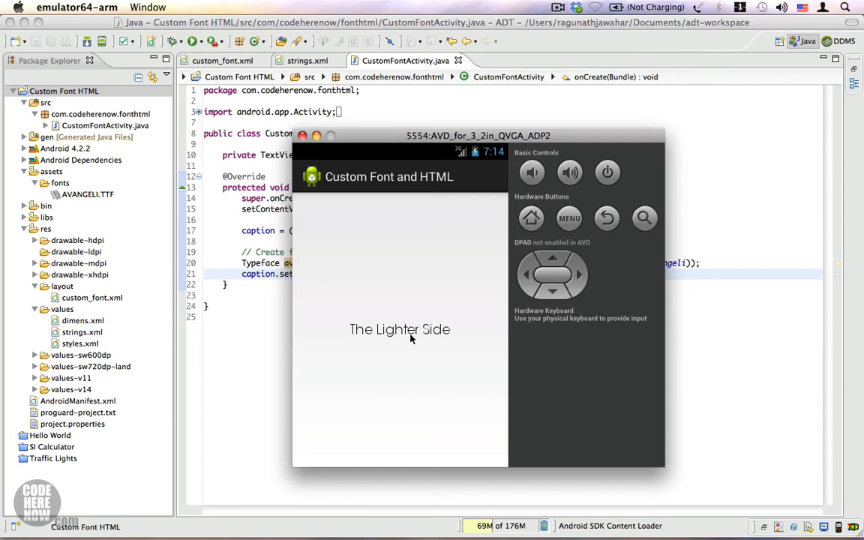
pyautogui.moveTo(369, 342)
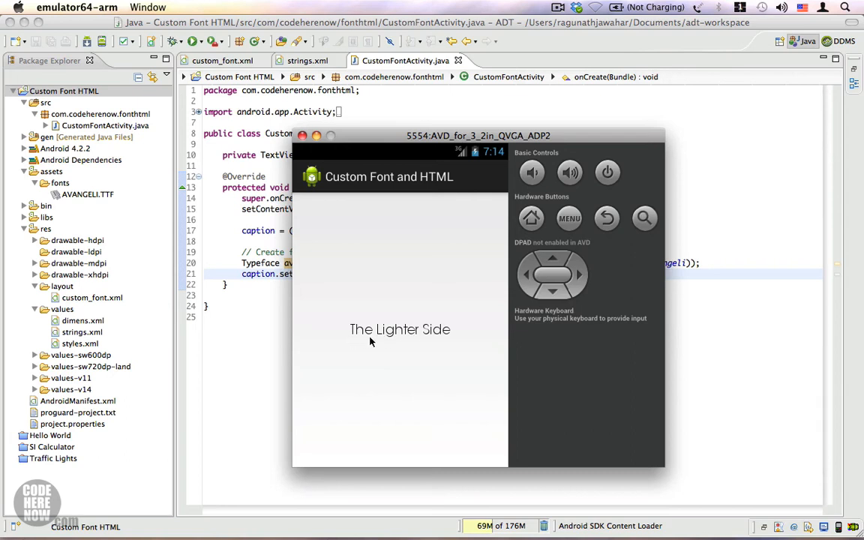
pyautogui.moveTo(380, 341)
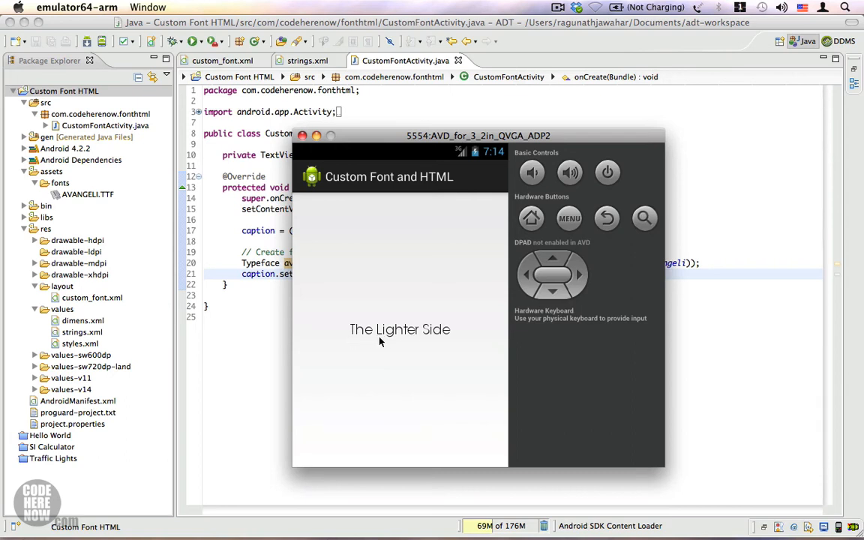
pyautogui.moveTo(467, 343)
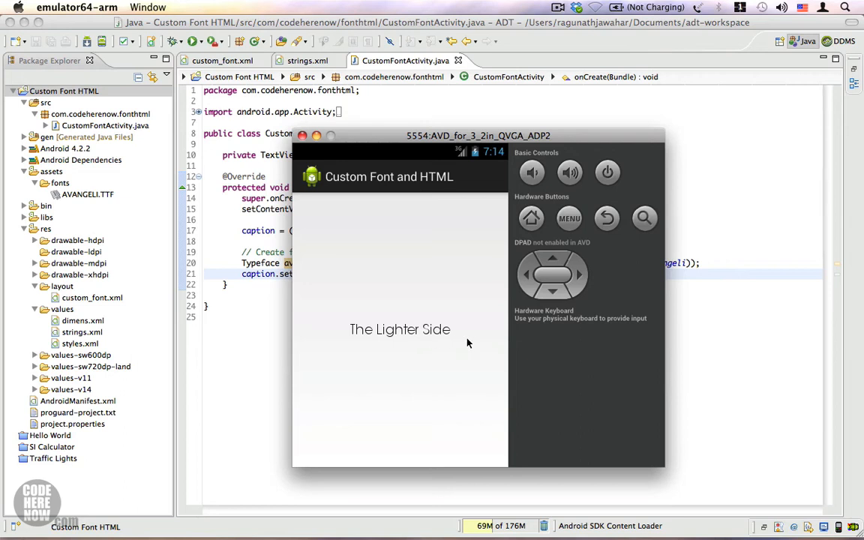
pyautogui.moveTo(462, 344)
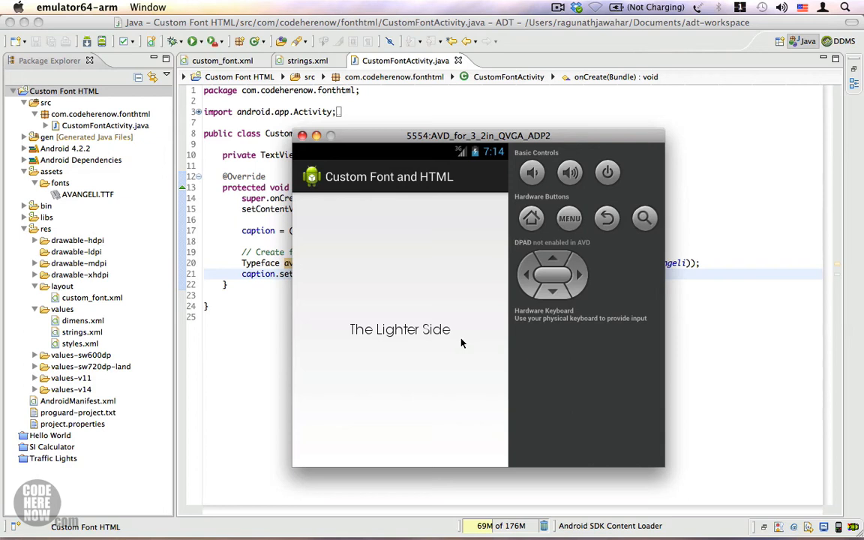
pyautogui.moveTo(452, 349)
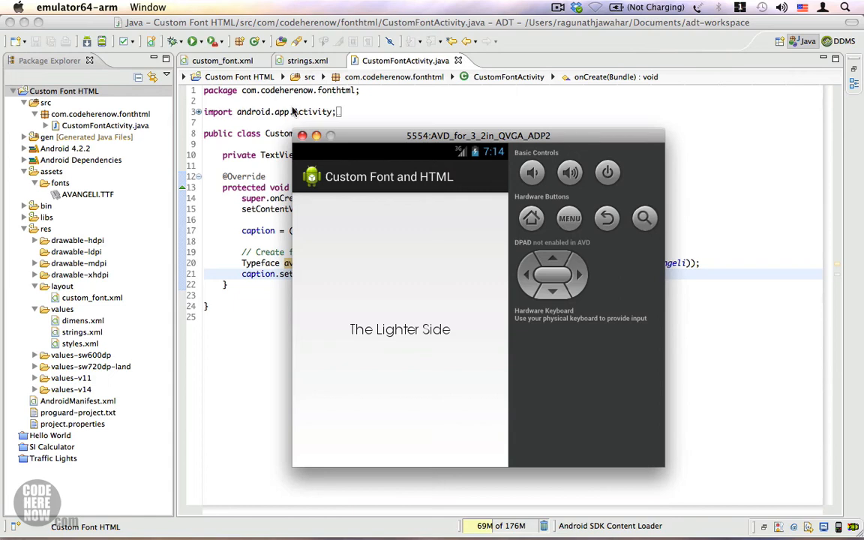
# Step: Wrap 'The' and 'Side' in escaped <b> tags in the caption string, then save strings.xml
pyautogui.click(307, 60)
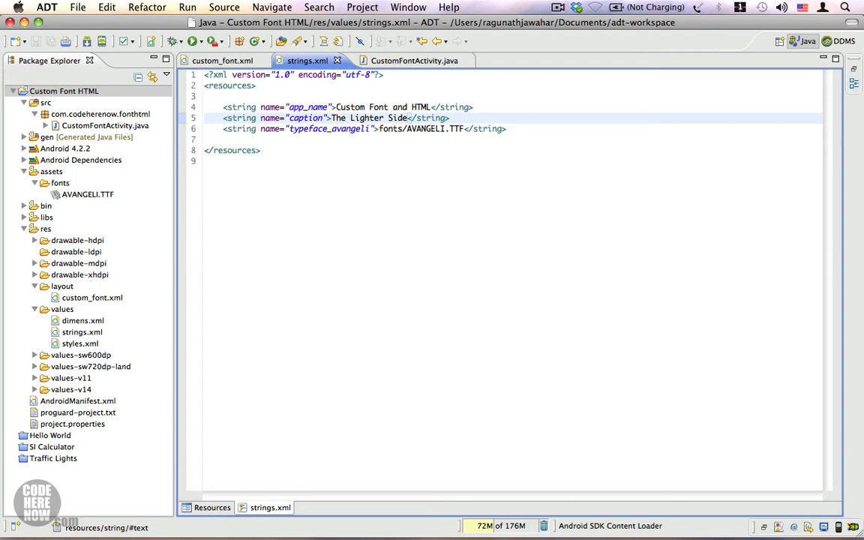
pyautogui.write('<b>')
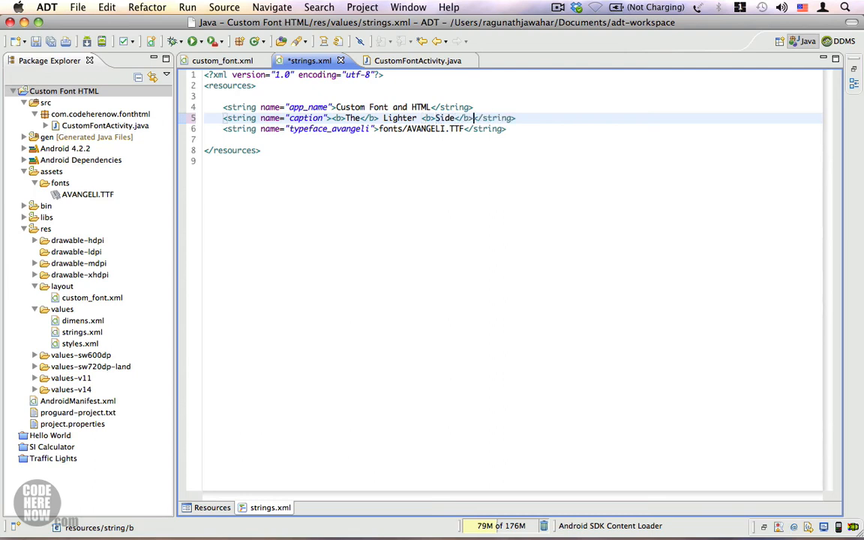
pyautogui.press('cmd+s')
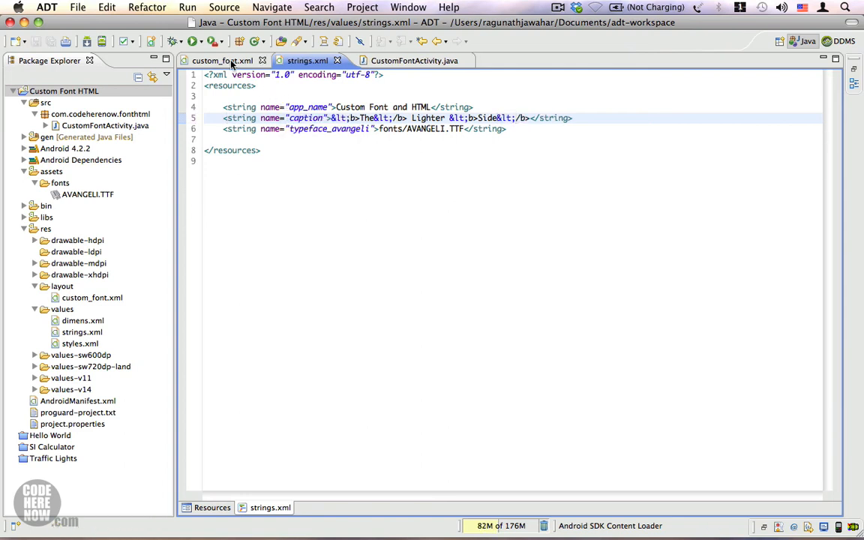
# Step: Preview custom_font.xml showing literal bold tags in the caption, then open CustomFontActivity.java
pyautogui.click(220, 60)
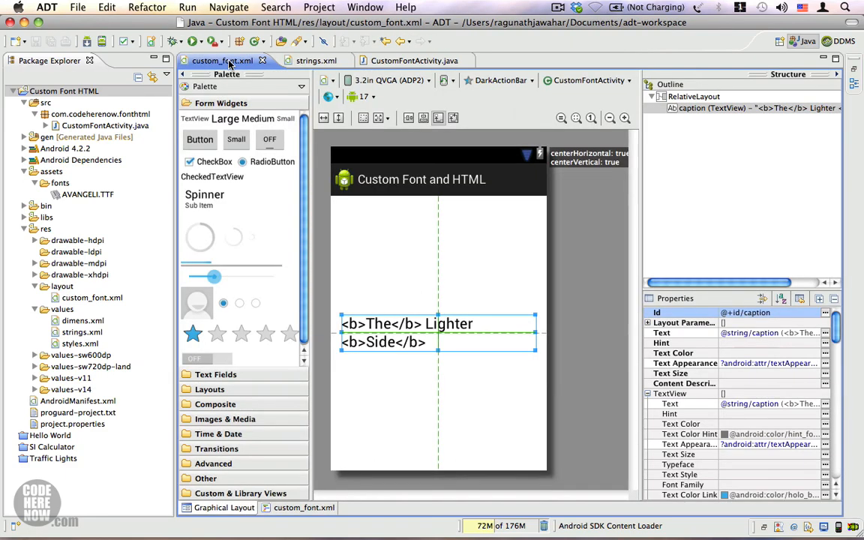
pyautogui.moveTo(398, 324)
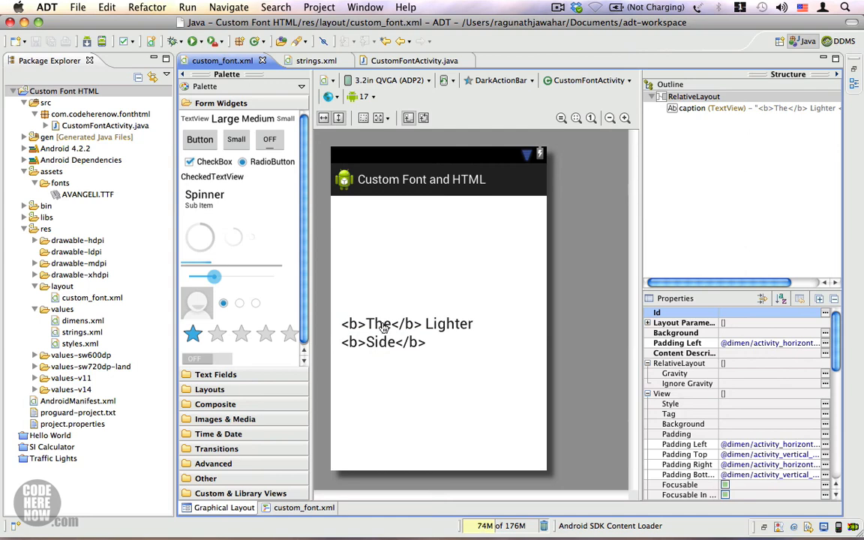
pyautogui.click(407, 323)
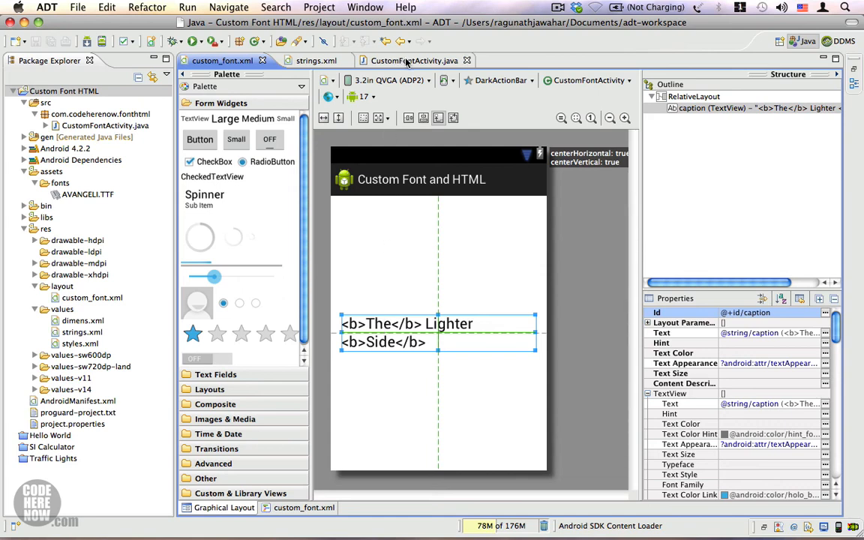
pyautogui.click(405, 60)
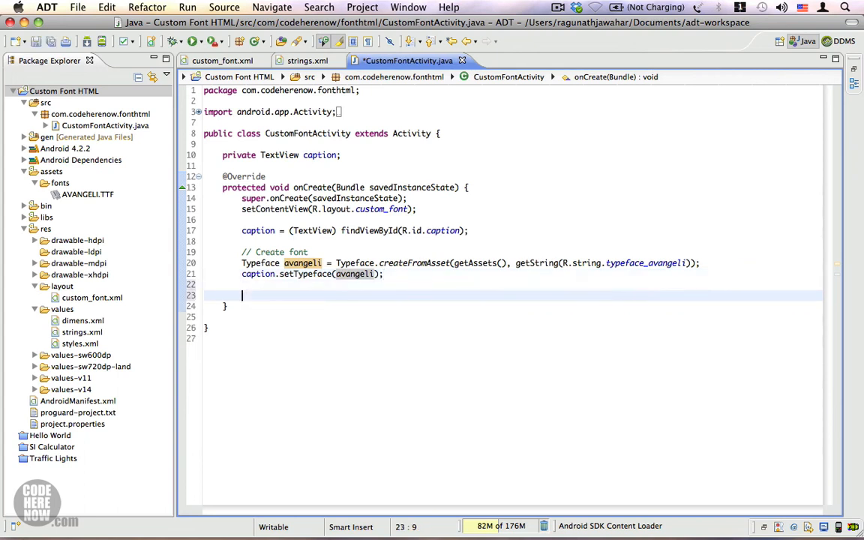
# Step: Add '// Format as HTML' and caption.setText(Html.fromHtml(getString(R.string.caption))), then save
pyautogui.write('// Format as HTML')
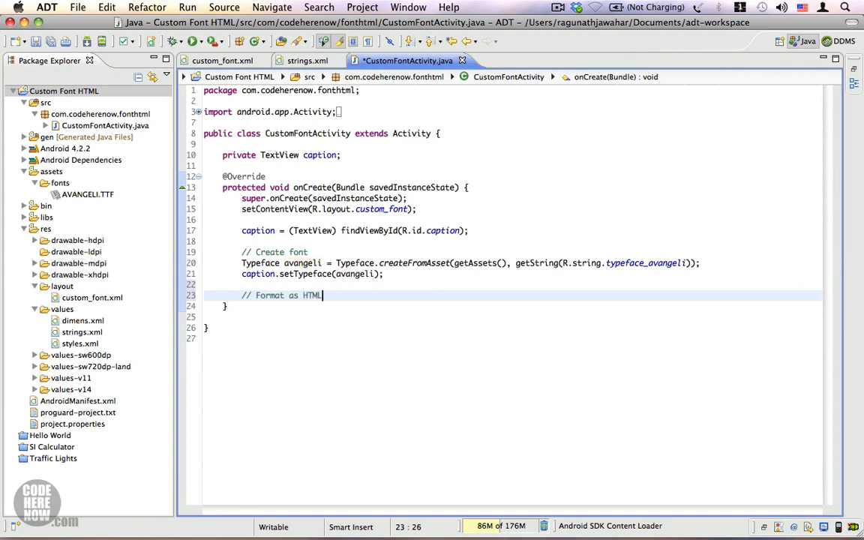
pyautogui.write('c')
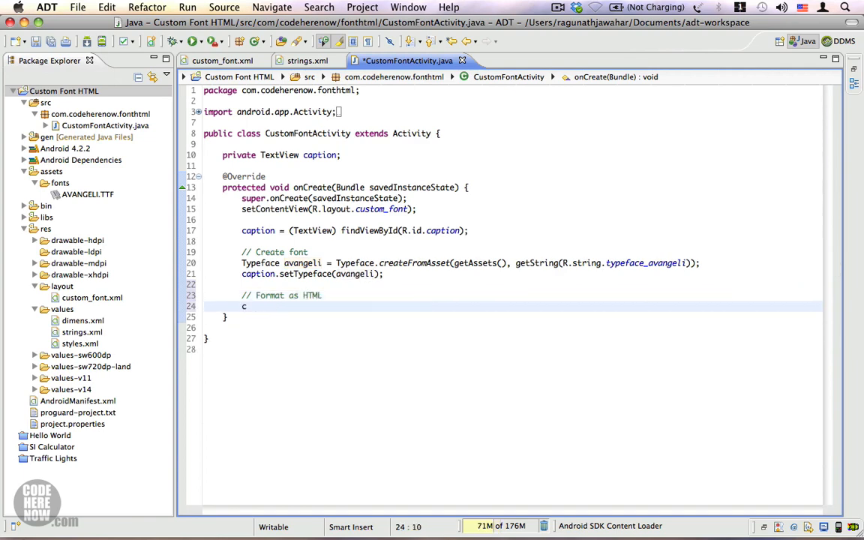
pyautogui.write('aption.set')
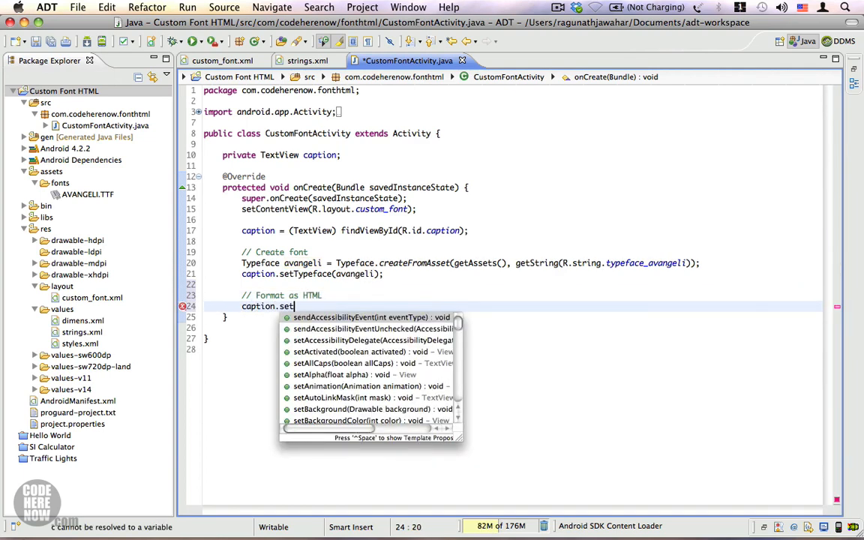
pyautogui.write('Text(text')
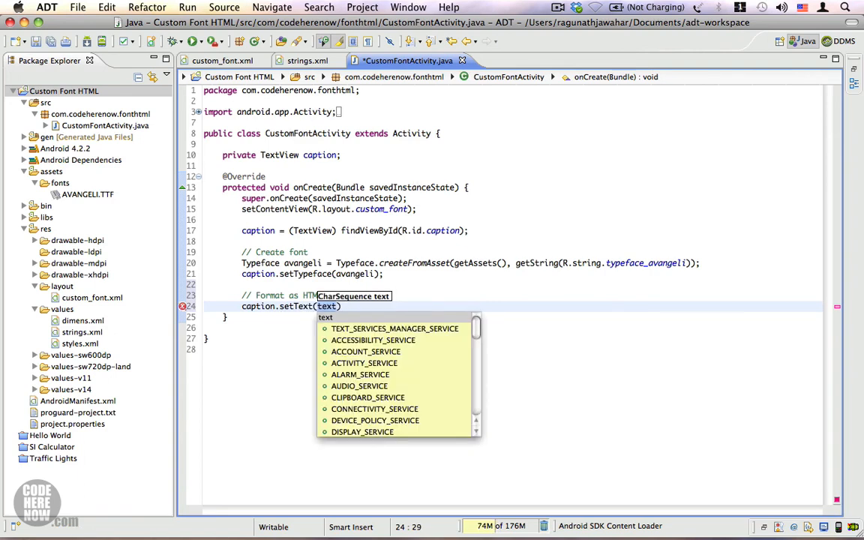
pyautogui.write('Html.')
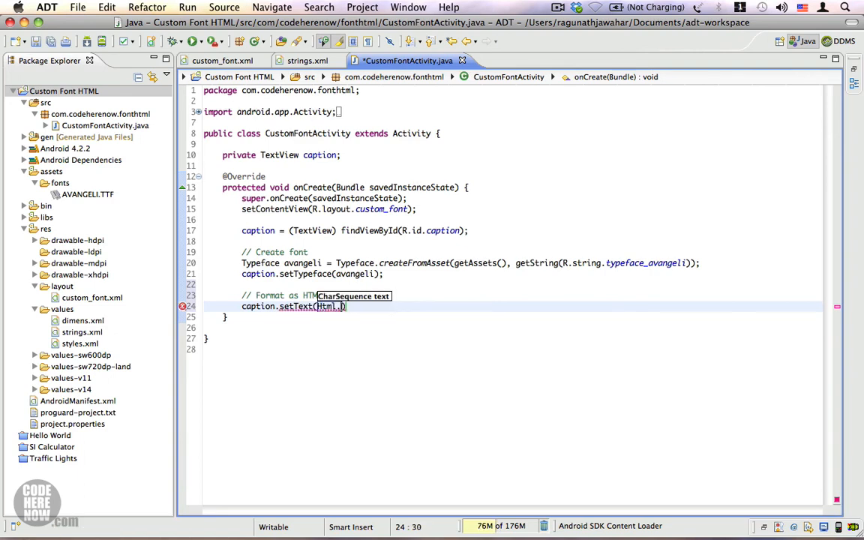
pyautogui.write('fromHtml(source')
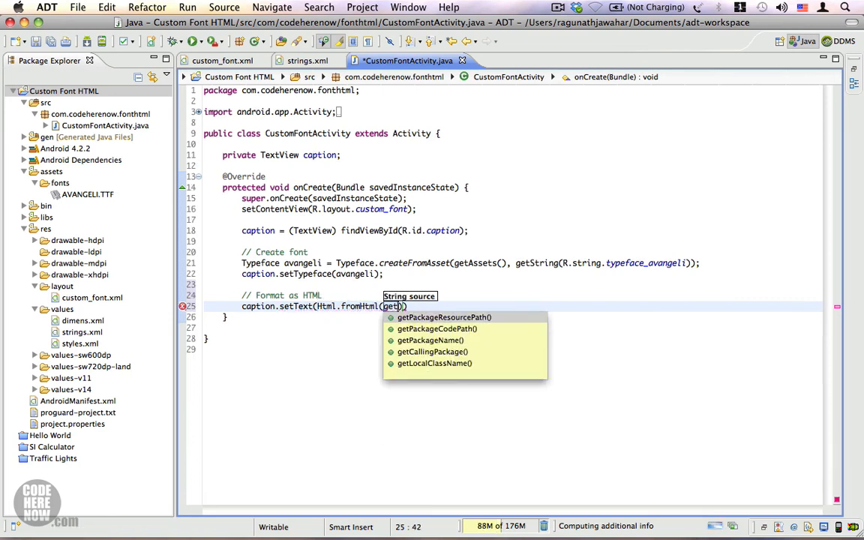
pyautogui.write('String(R.string.caption')
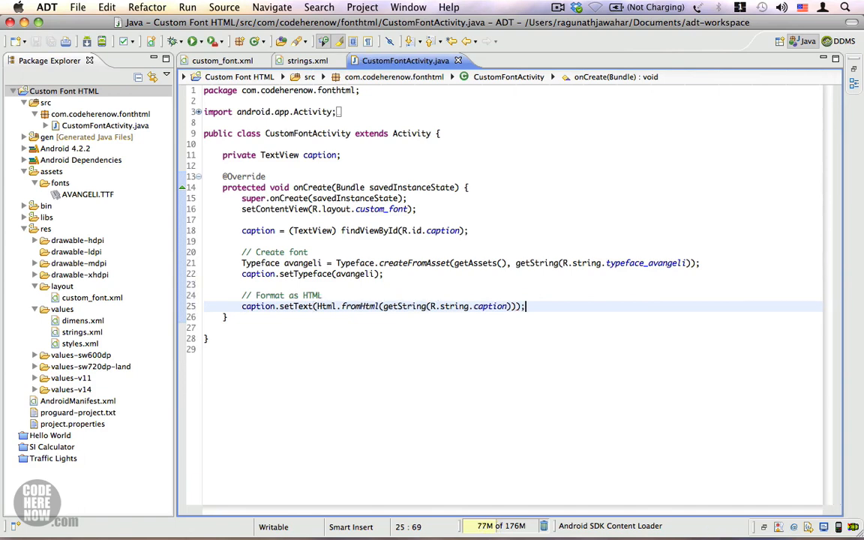
# Step: Redeploy via Run > Run so the emulator shows 'The' and 'Side' bold
pyautogui.click(187, 7)
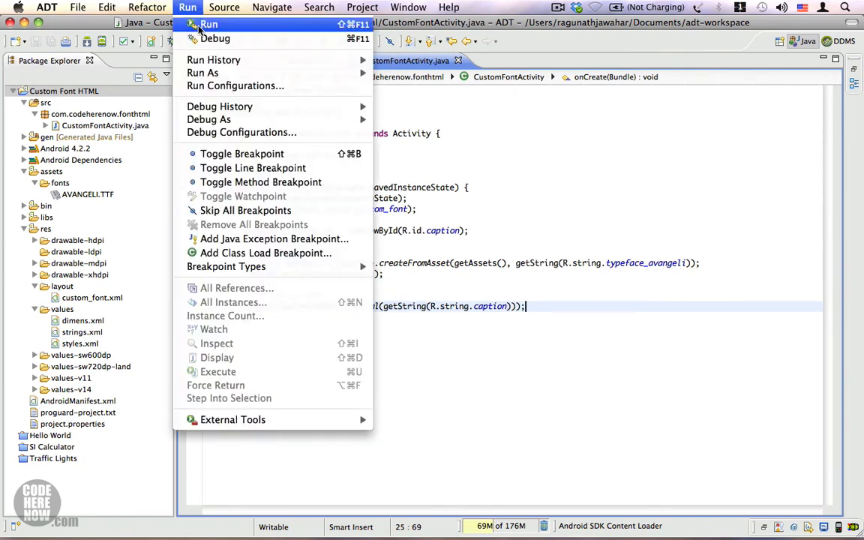
pyautogui.click(209, 24)
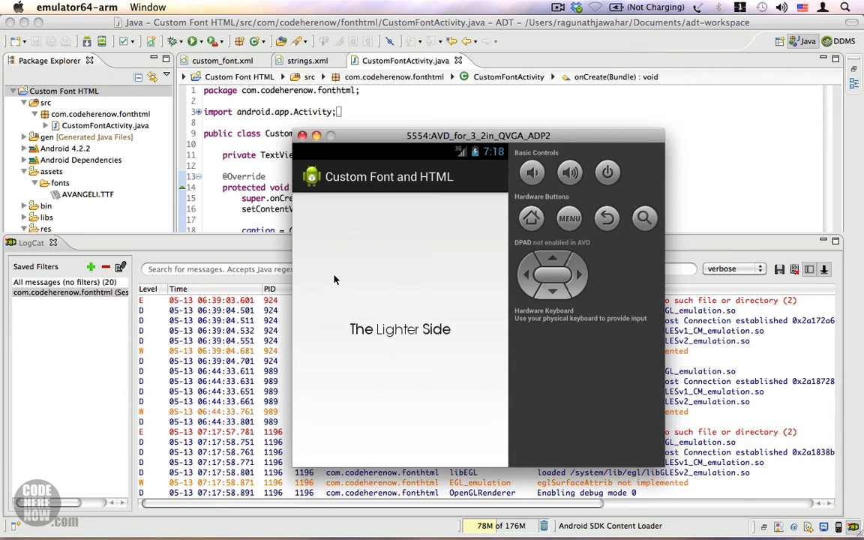
pyautogui.moveTo(448, 351)
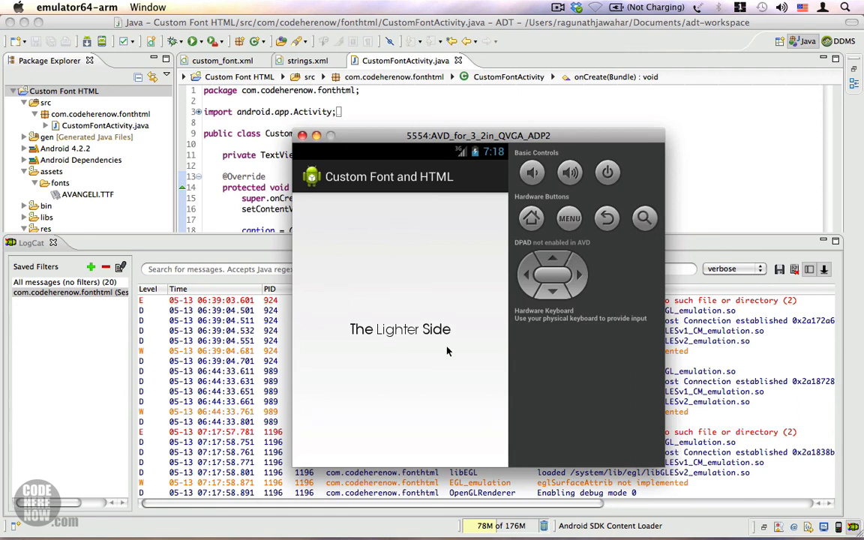
pyautogui.moveTo(423, 345)
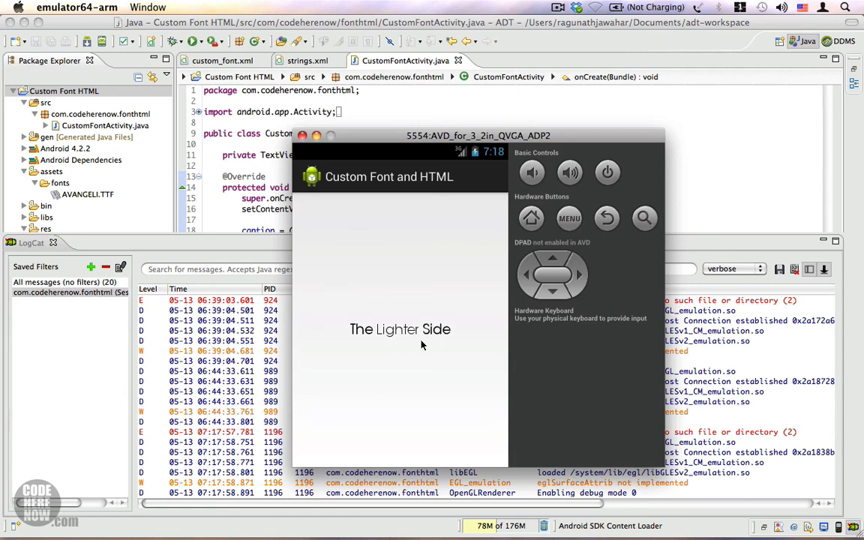
pyautogui.moveTo(420, 341)
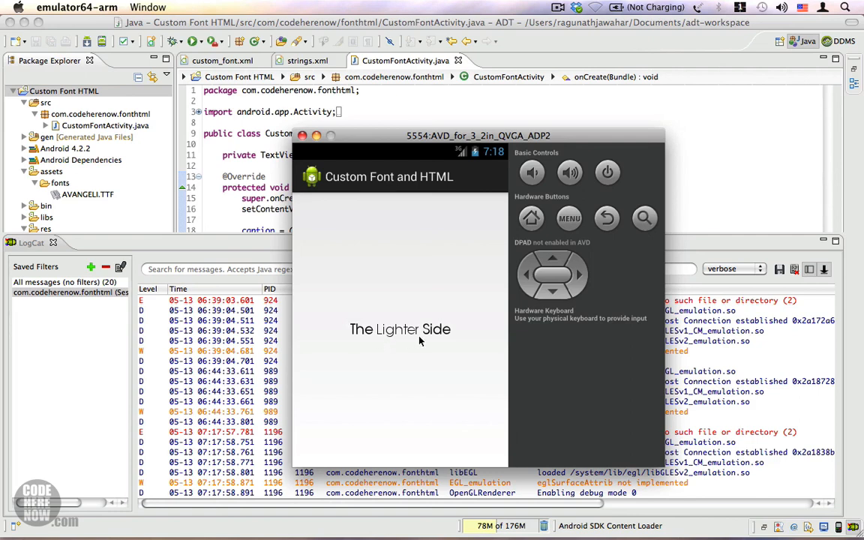